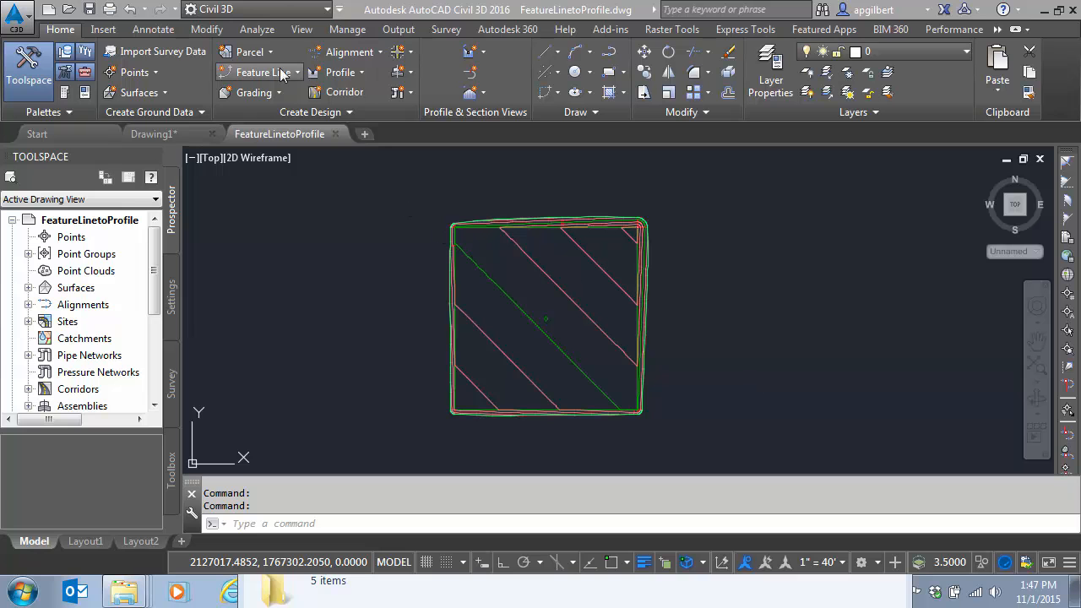
mouse_move(264, 71)
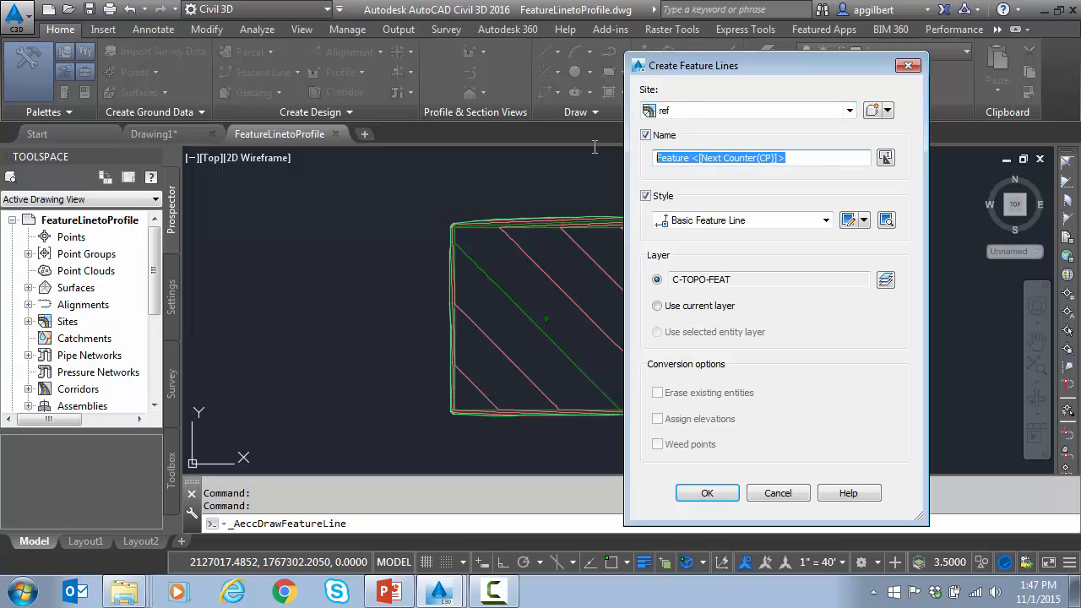
Name the new feature line CL with Basic Feature Line style and confirm to start drawing
type("CL")
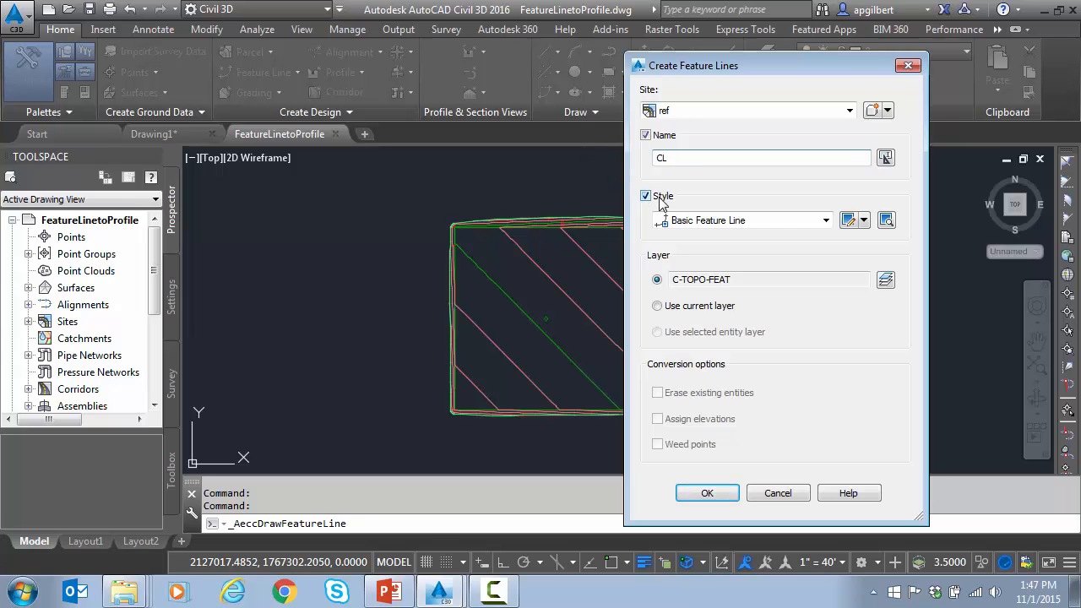
left_click(885, 219)
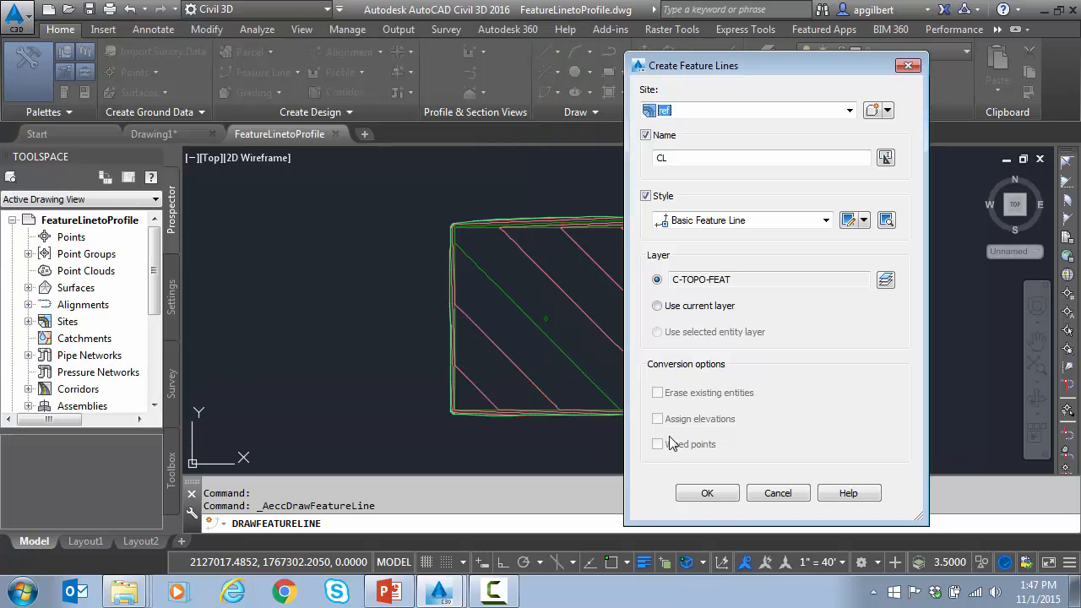
left_click(706, 494)
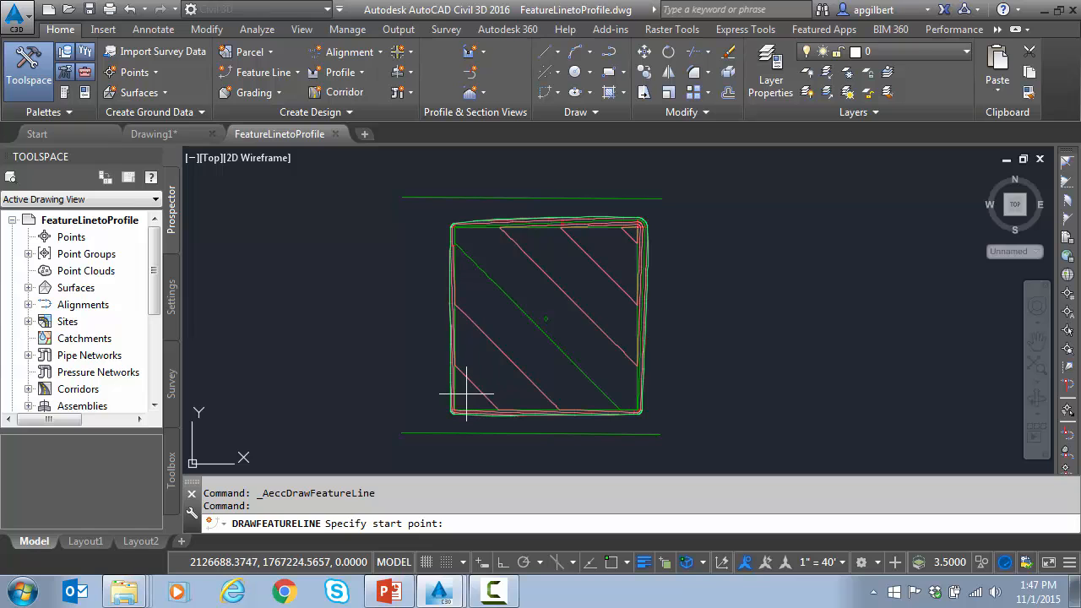
Pick start, middle and end points across the square, using SU surface elevations and 800 at the middle
left_click(470, 392)
type("s")
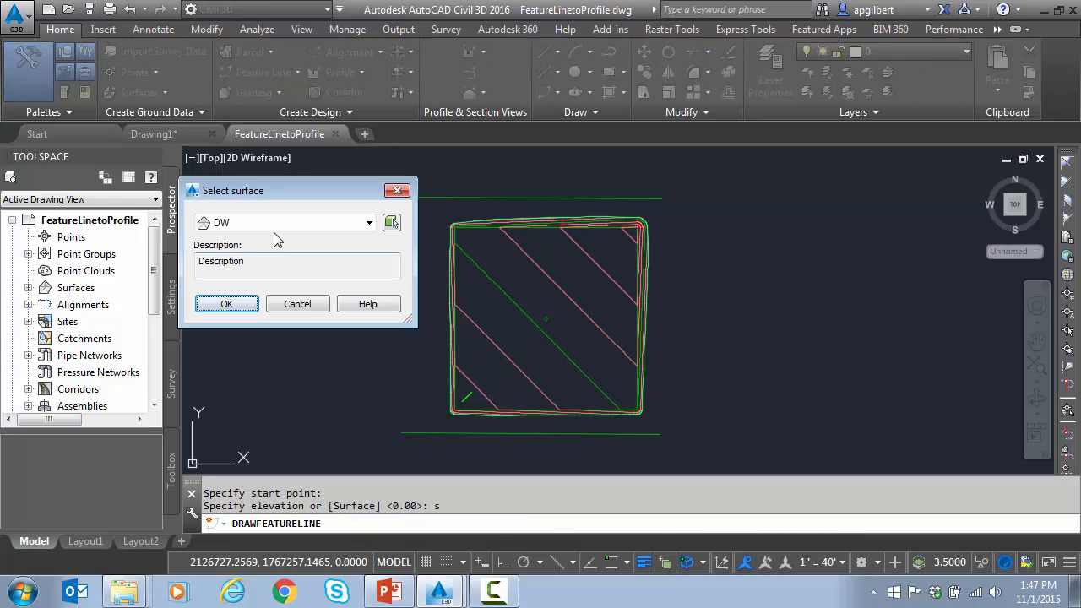
left_click(226, 304)
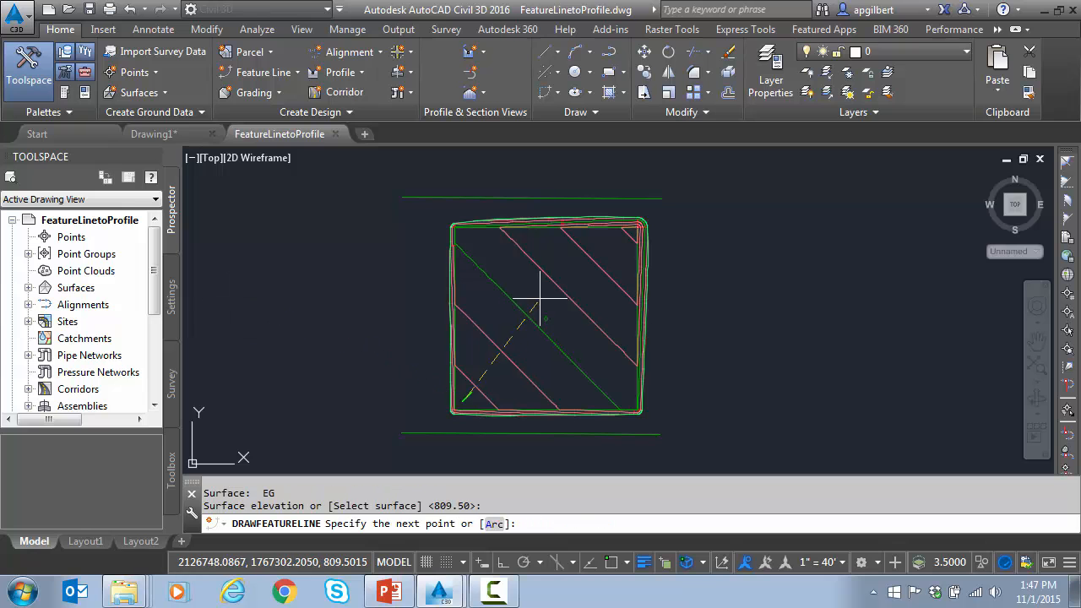
mouse_move(557, 335)
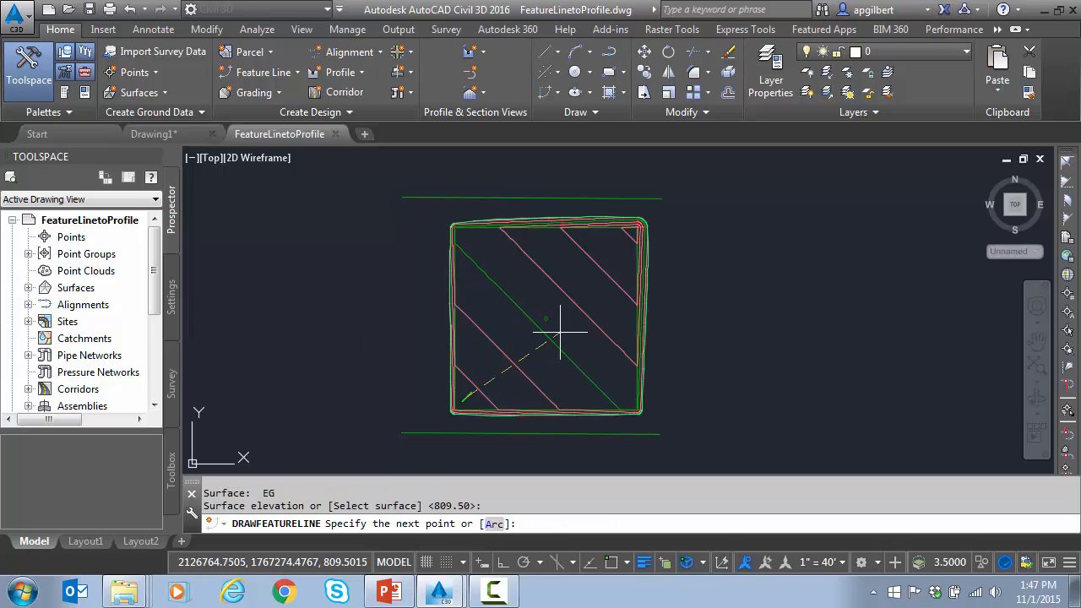
type("su")
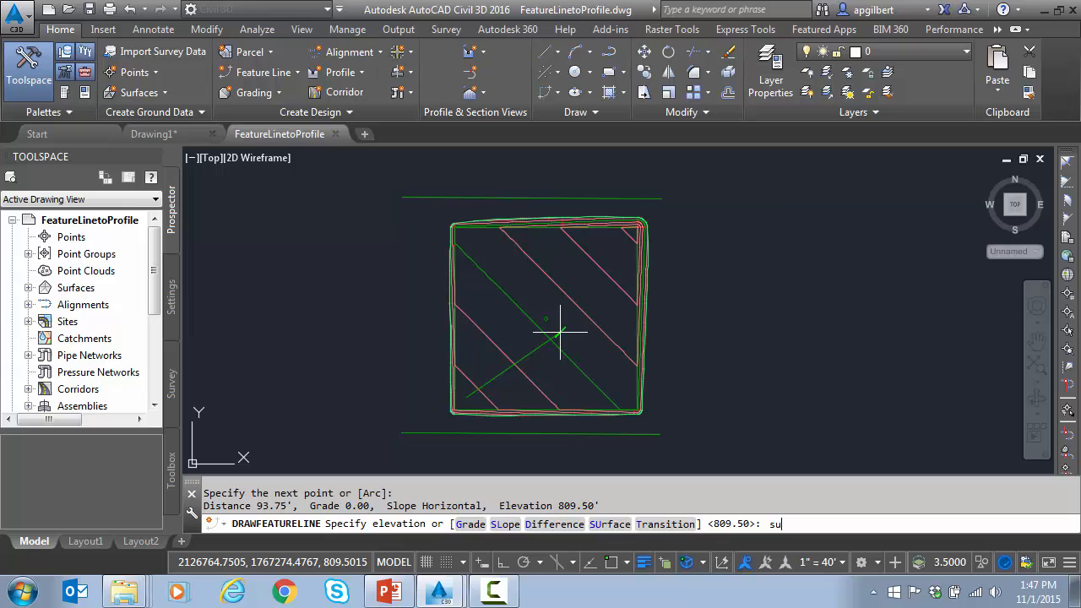
type("8")
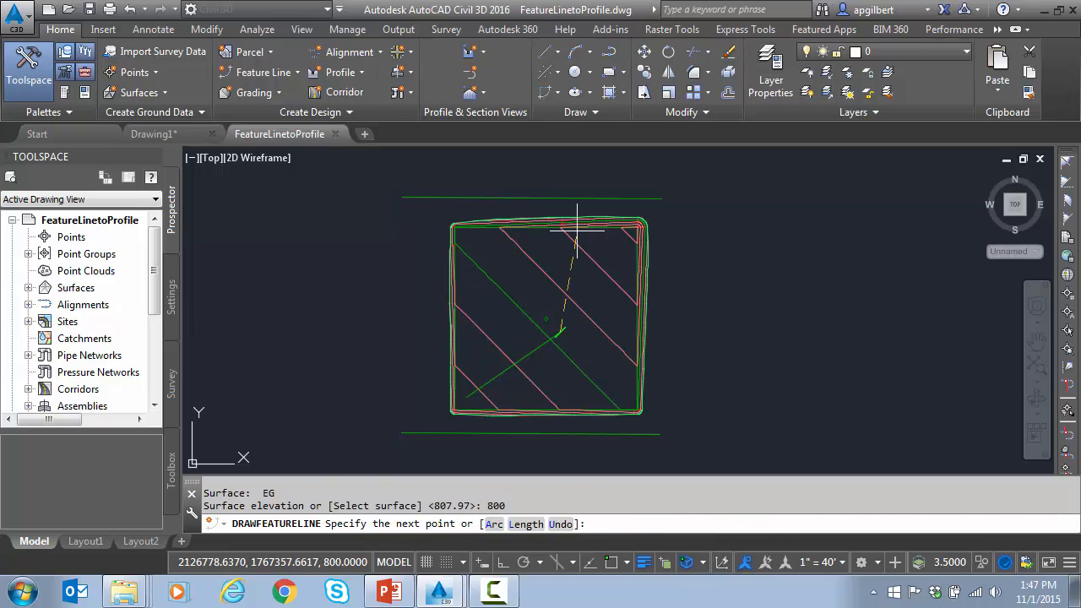
left_click(604, 233)
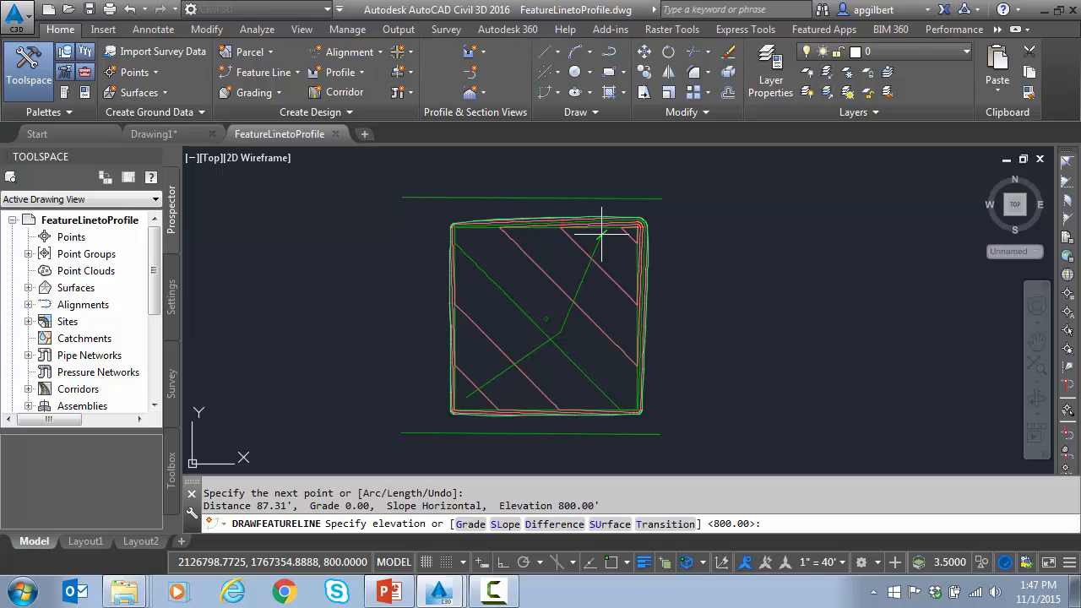
type("su")
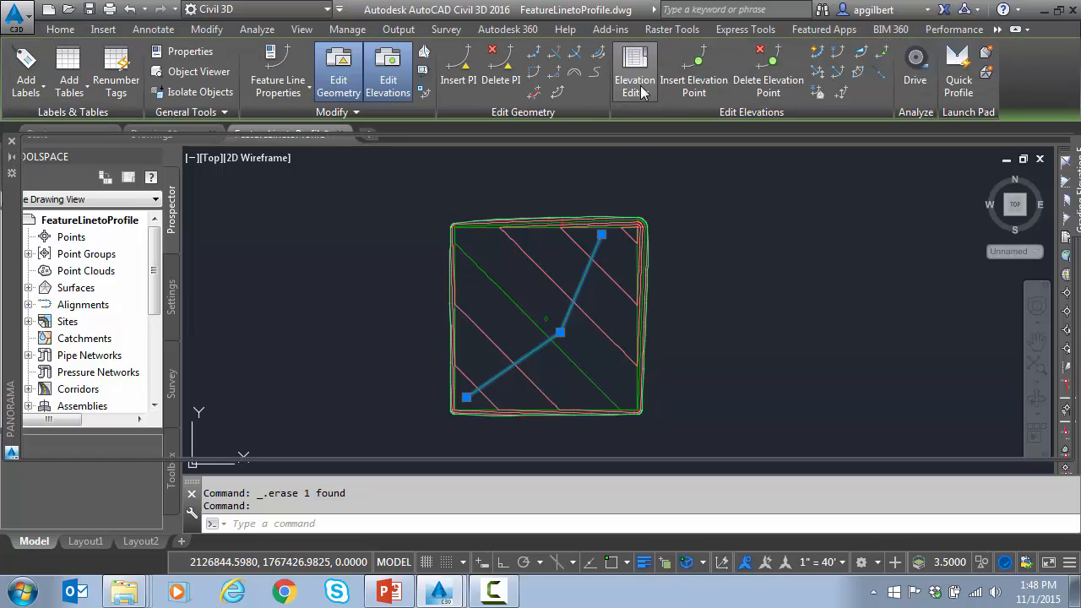
left_click(635, 71)
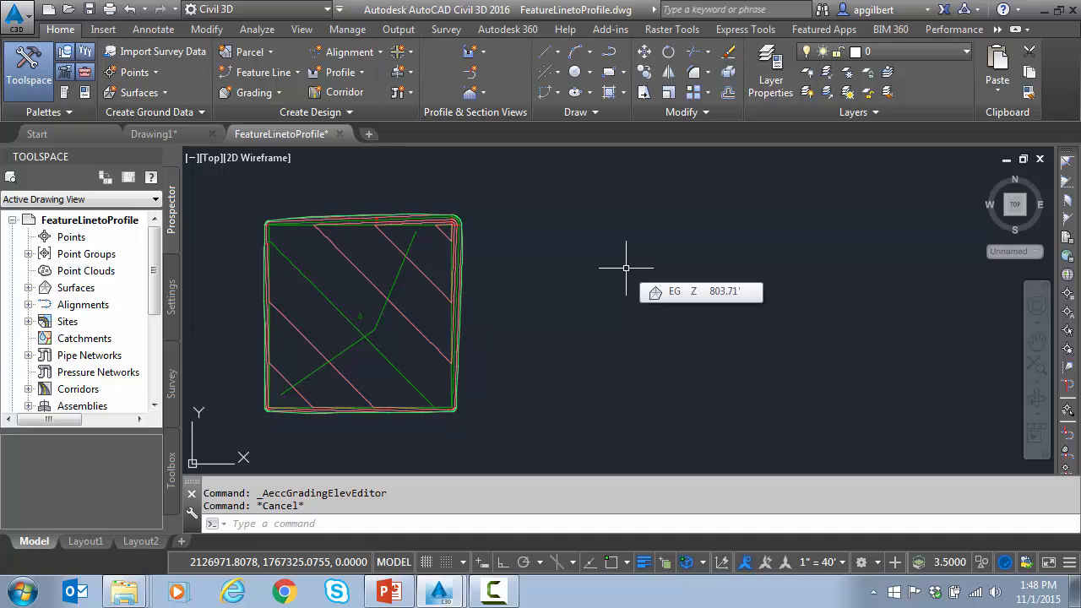
mouse_move(413, 277)
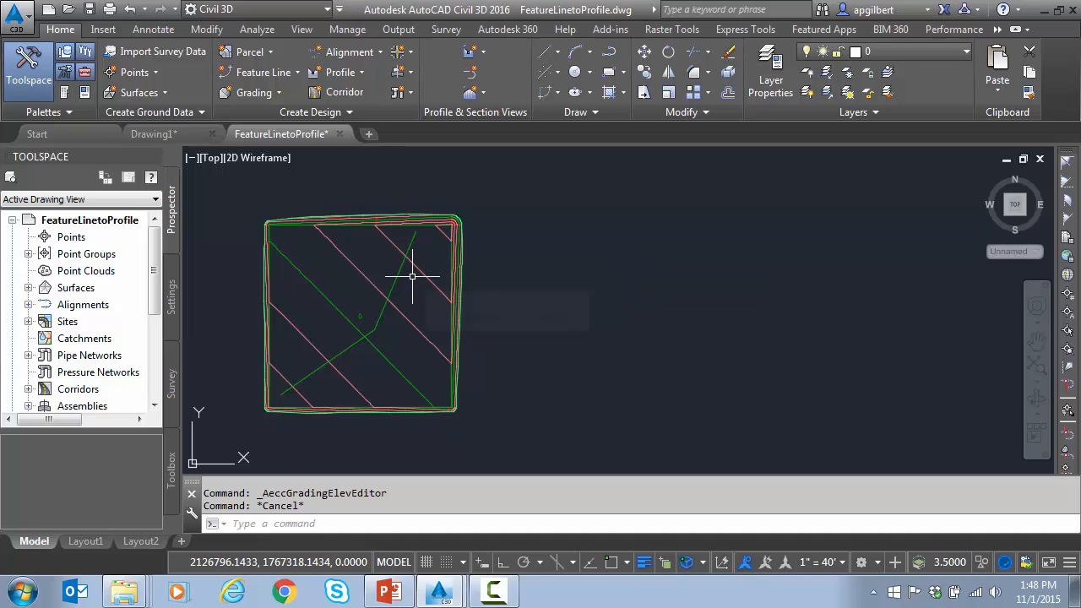
mouse_move(414, 277)
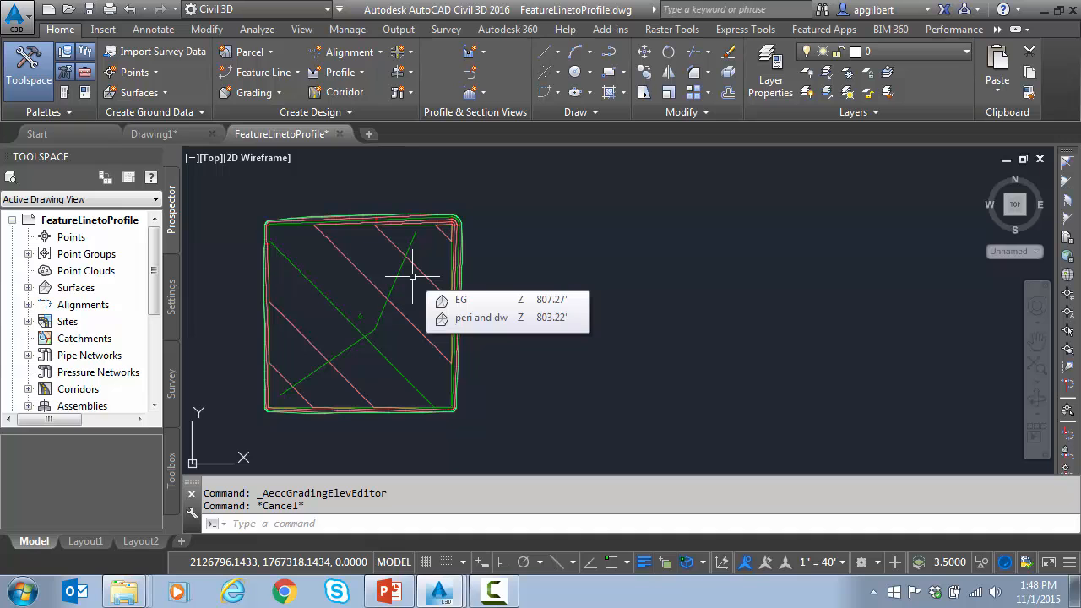
mouse_move(398, 278)
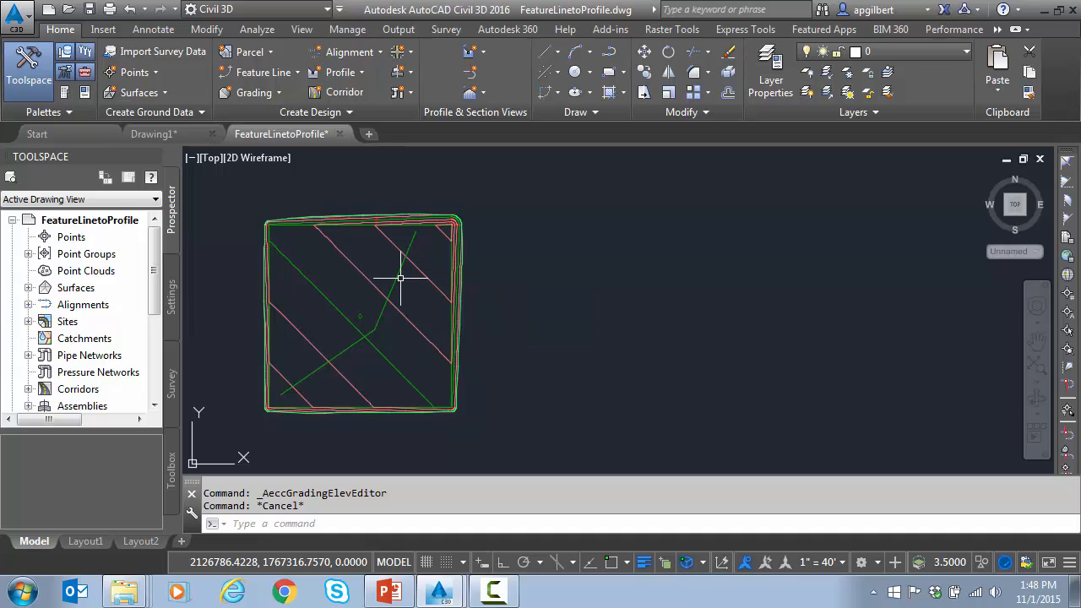
mouse_move(397, 279)
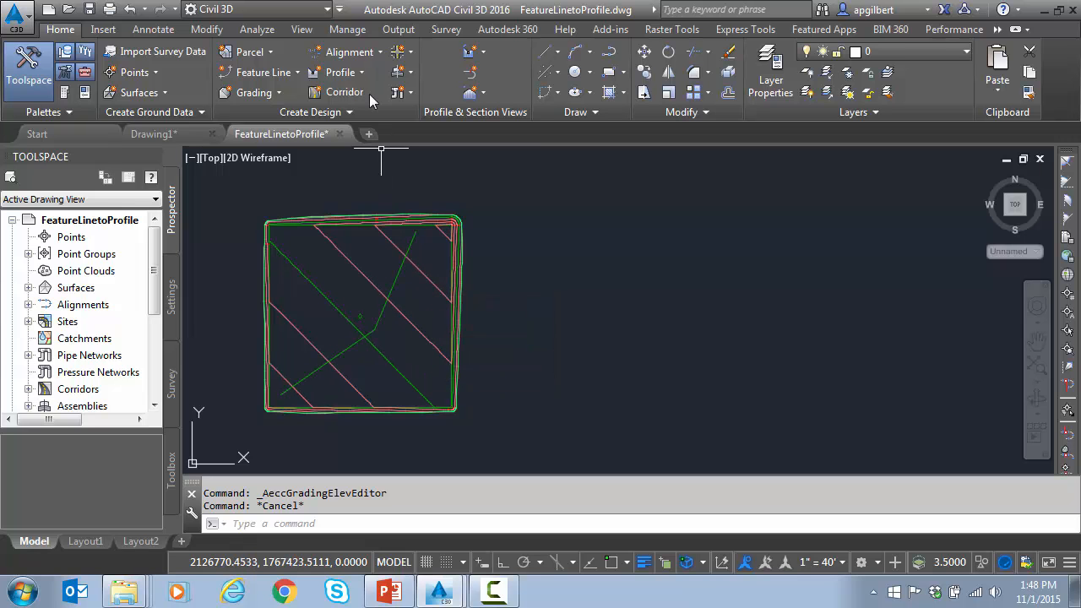
left_click(348, 51)
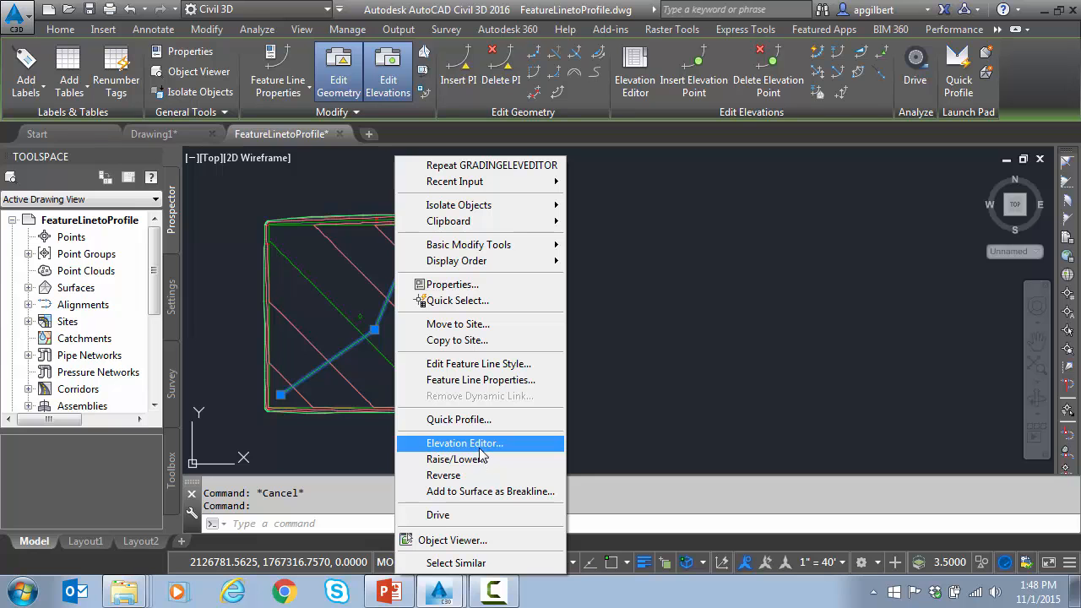
Run Quick Profile on the feature line sampling only EG with the Design Profile style
left_click(460, 419)
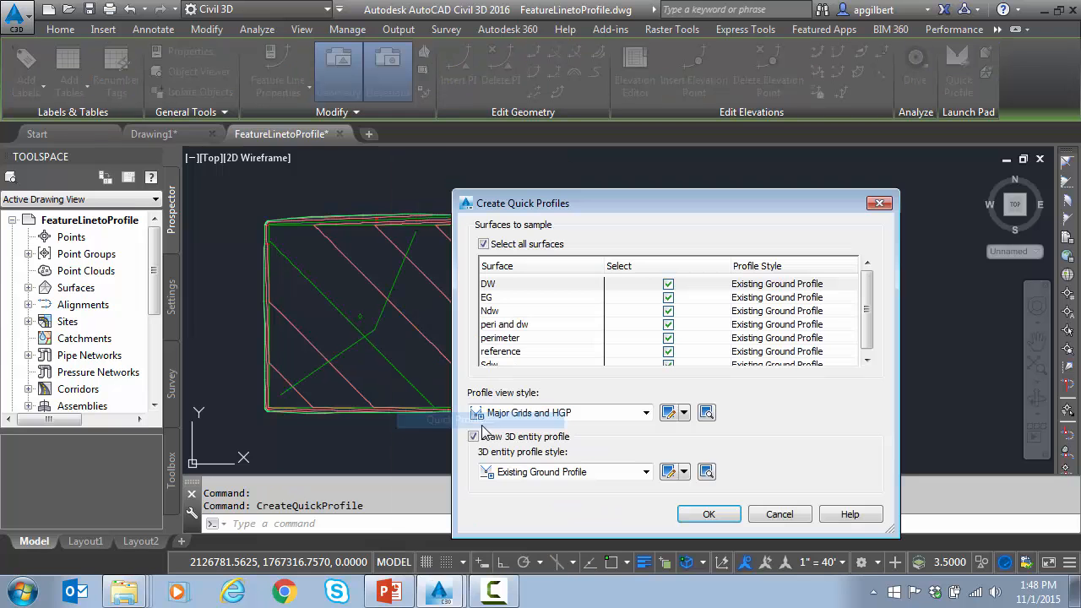
left_click(484, 244)
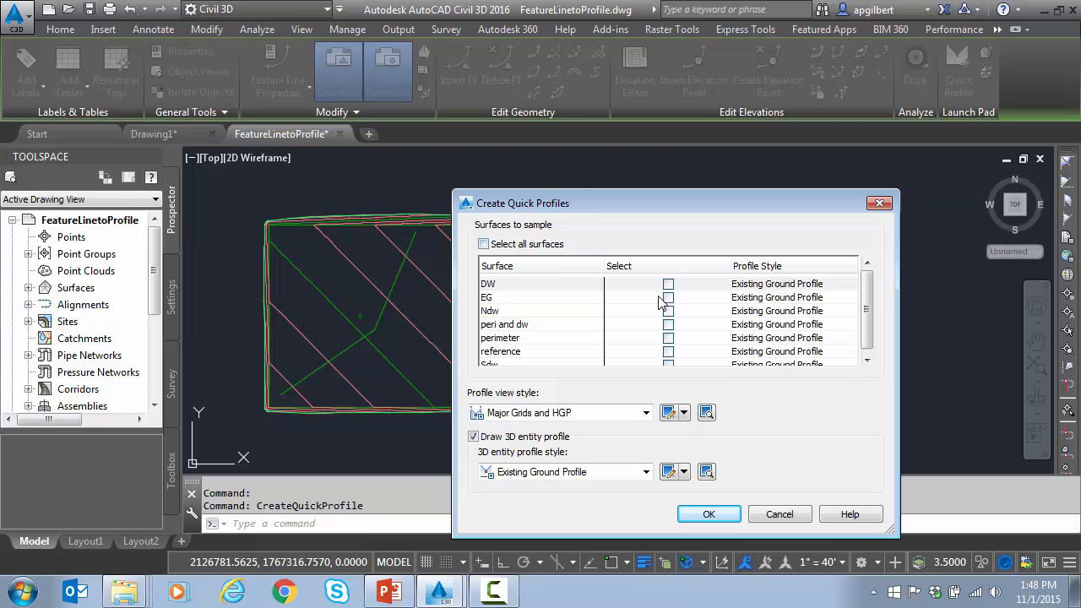
left_click(669, 297)
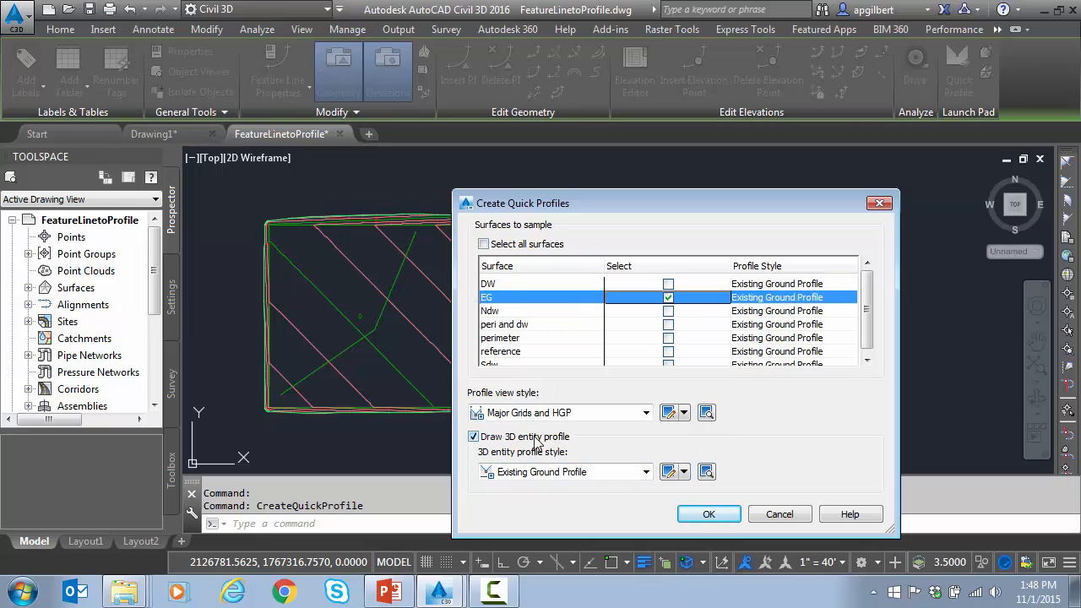
left_click(645, 471)
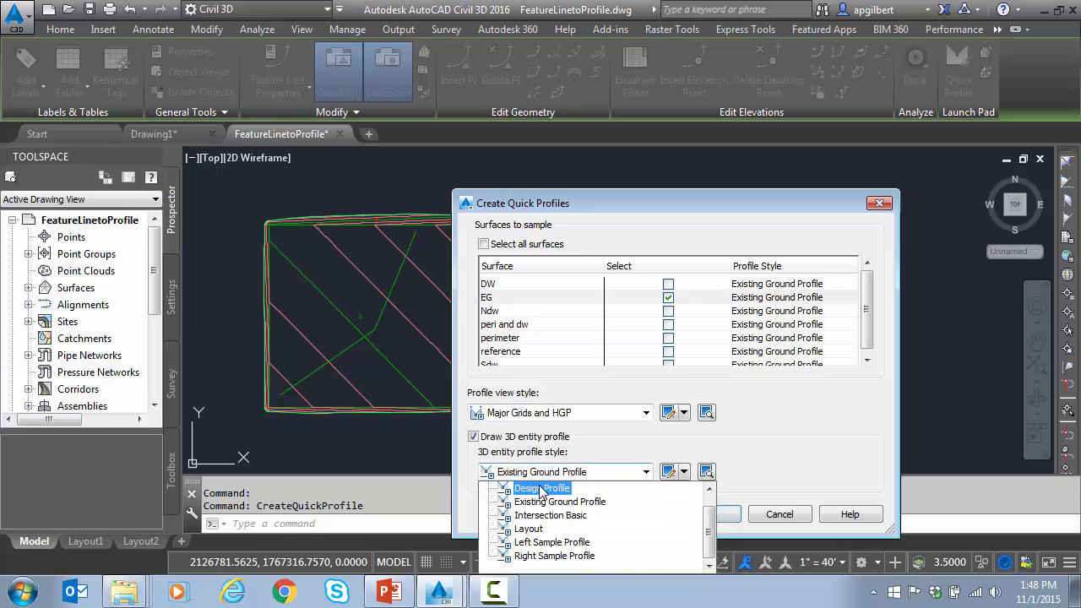
left_click(540, 488)
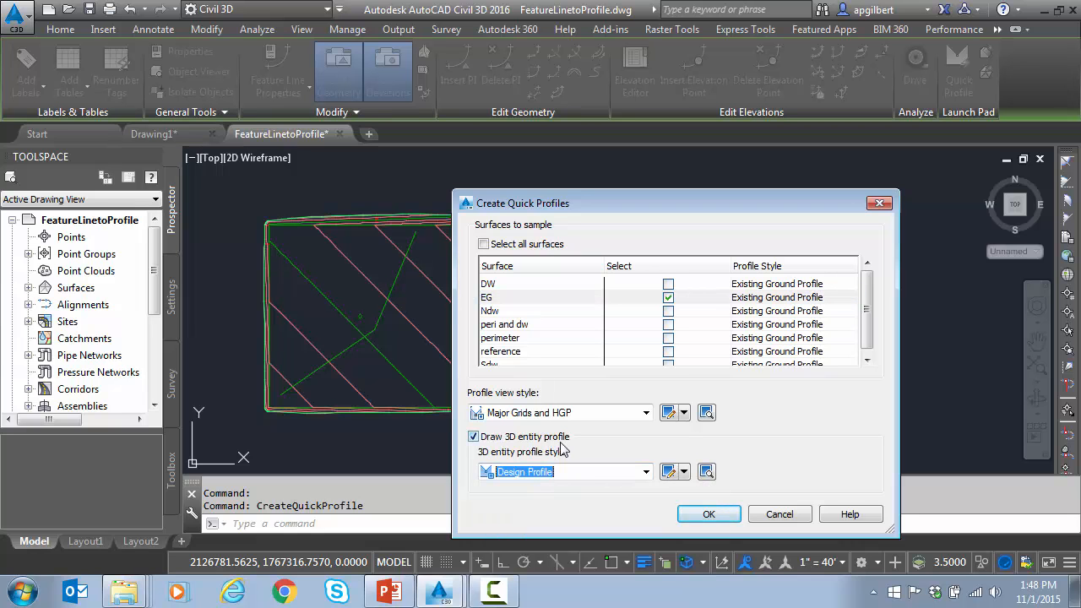
left_click(709, 513)
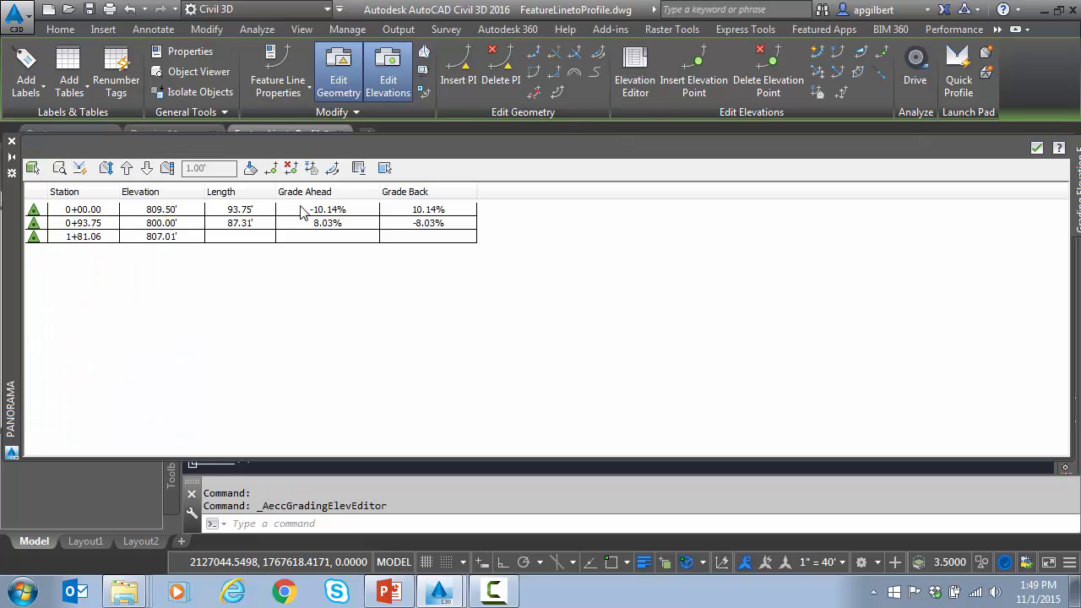
Set the middle vertex elevation to 795 in the Elevation Editor, then adjust it again
double_click(162, 223)
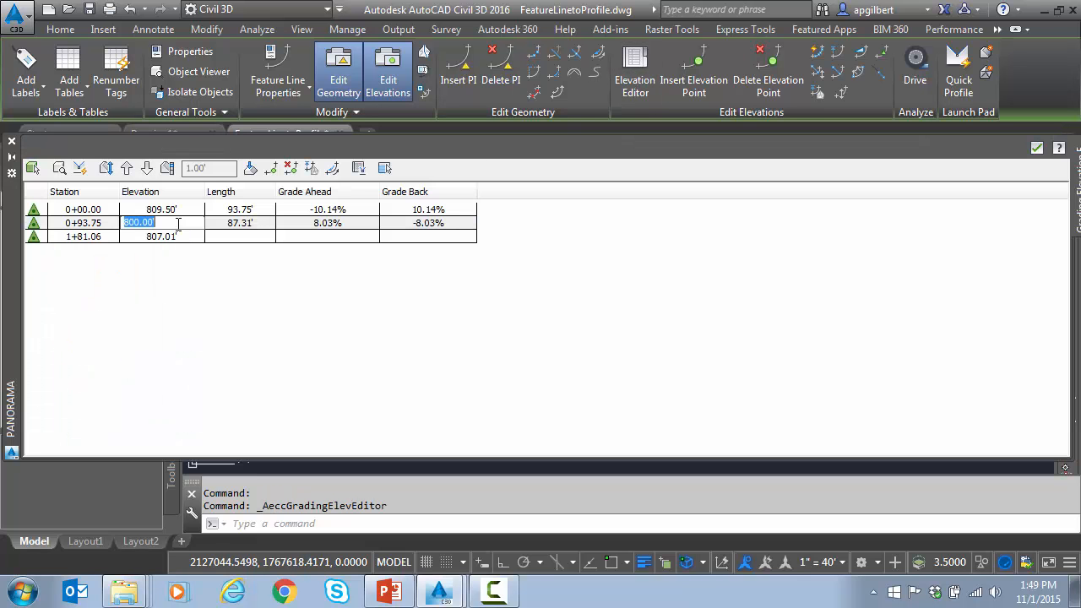
type("795")
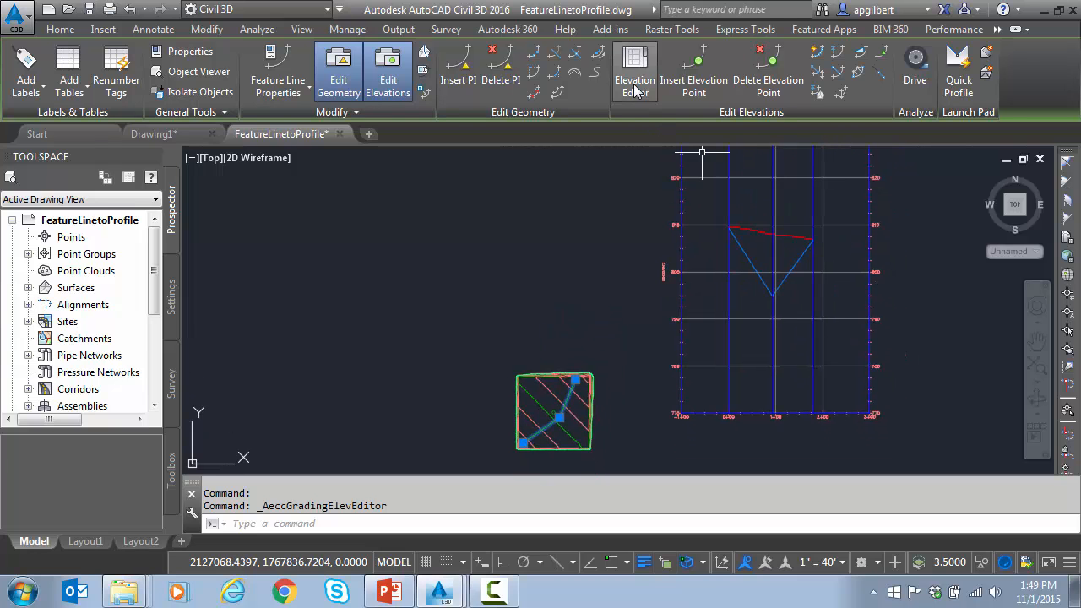
left_click(635, 75)
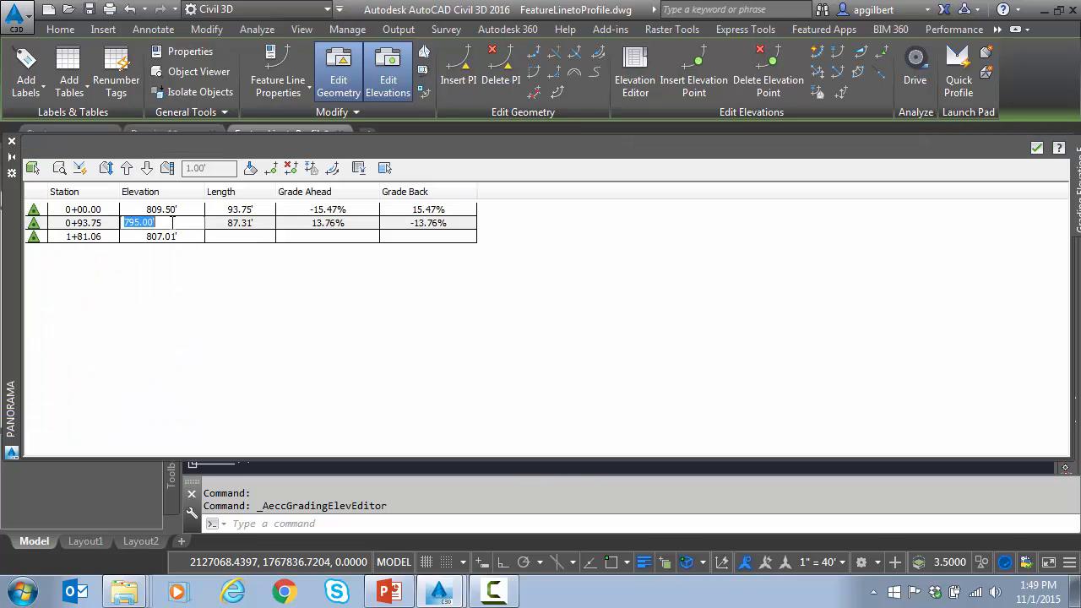
type("80")
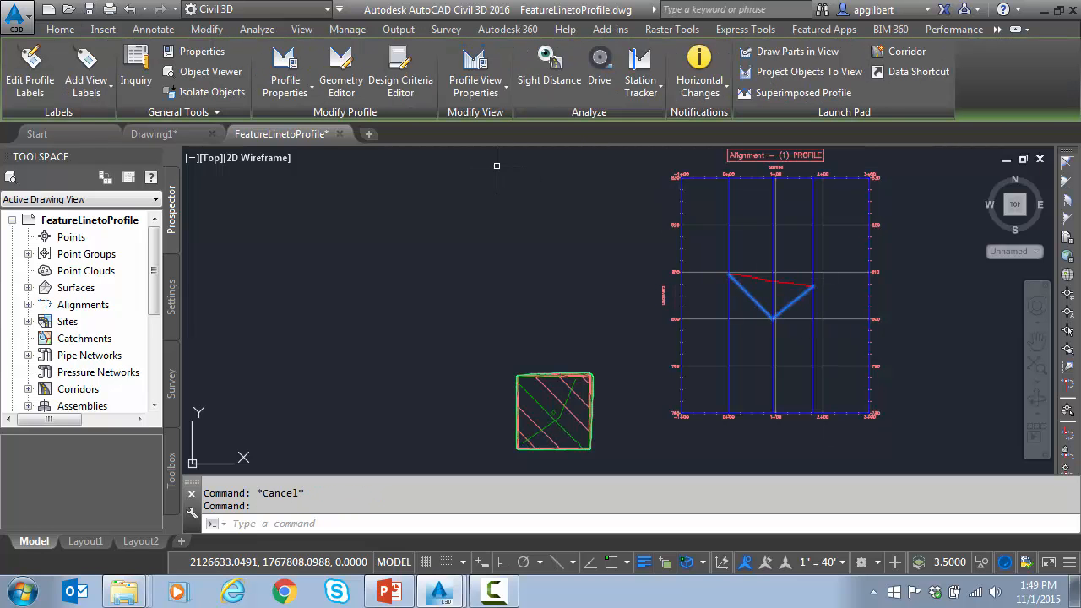
mouse_move(574, 396)
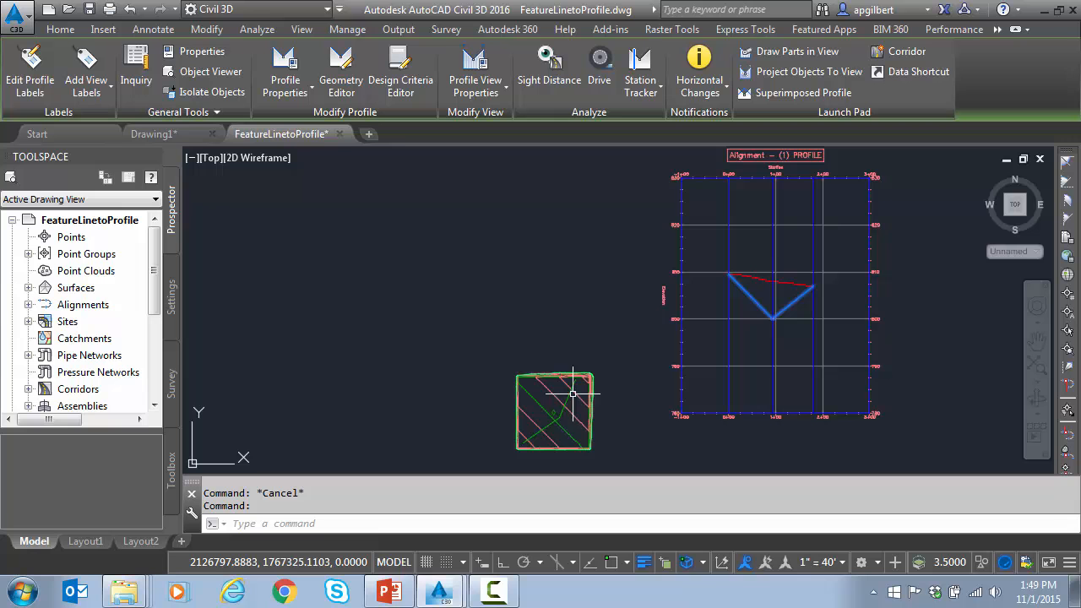
mouse_move(740, 355)
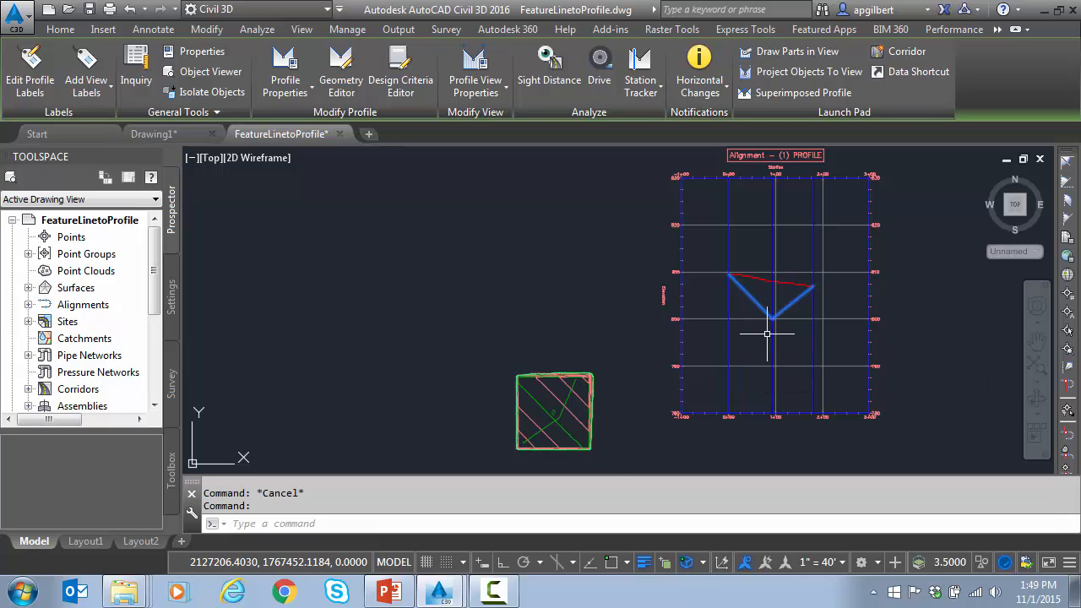
mouse_move(736, 278)
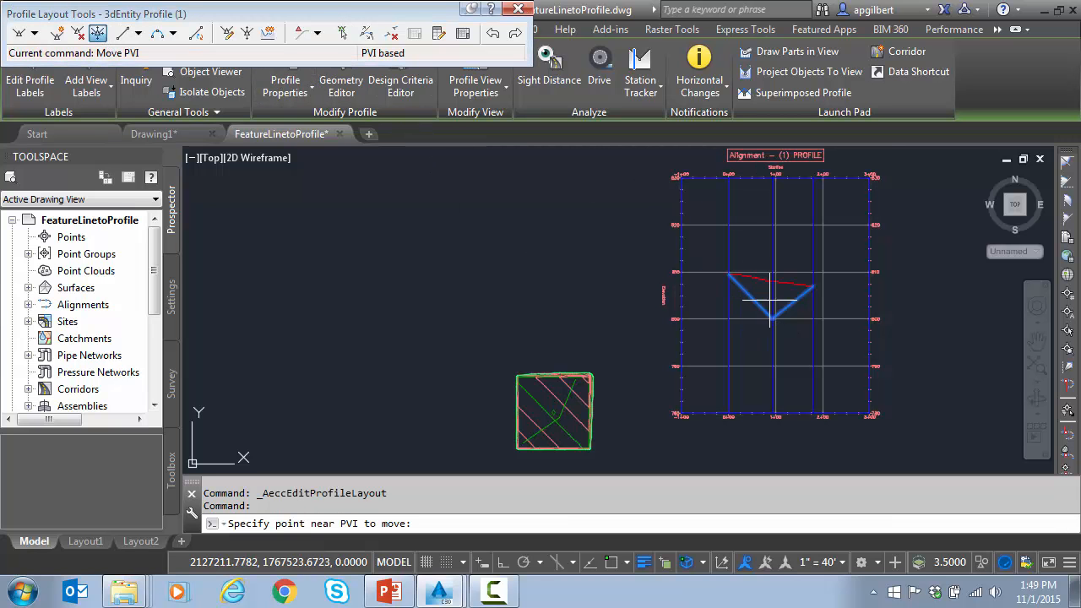
Move the low PVI up to a shallower position in the quick profile view
left_click(769, 304)
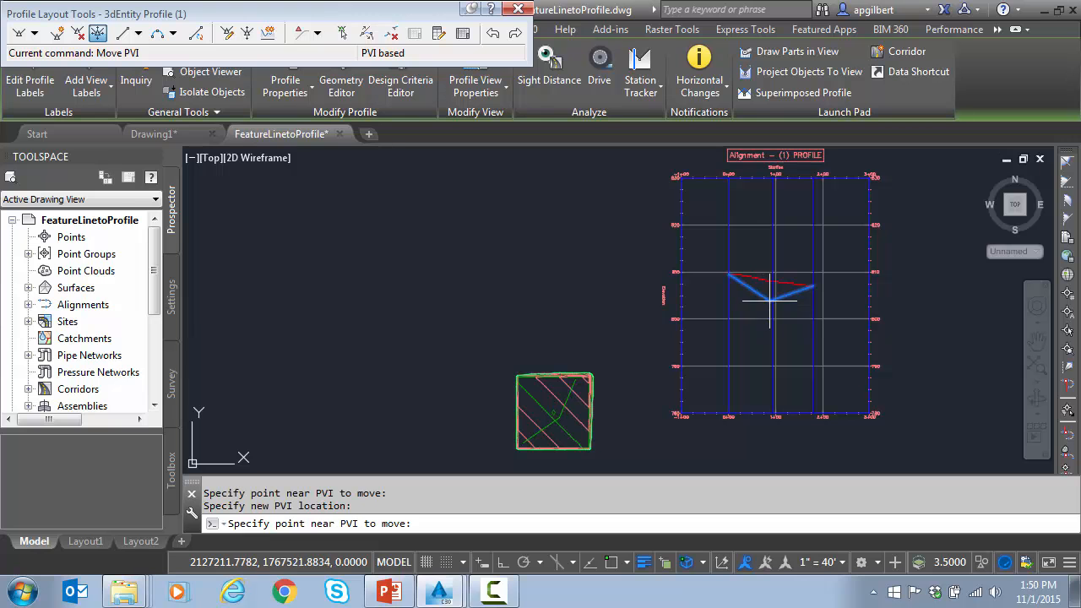
left_click(731, 270)
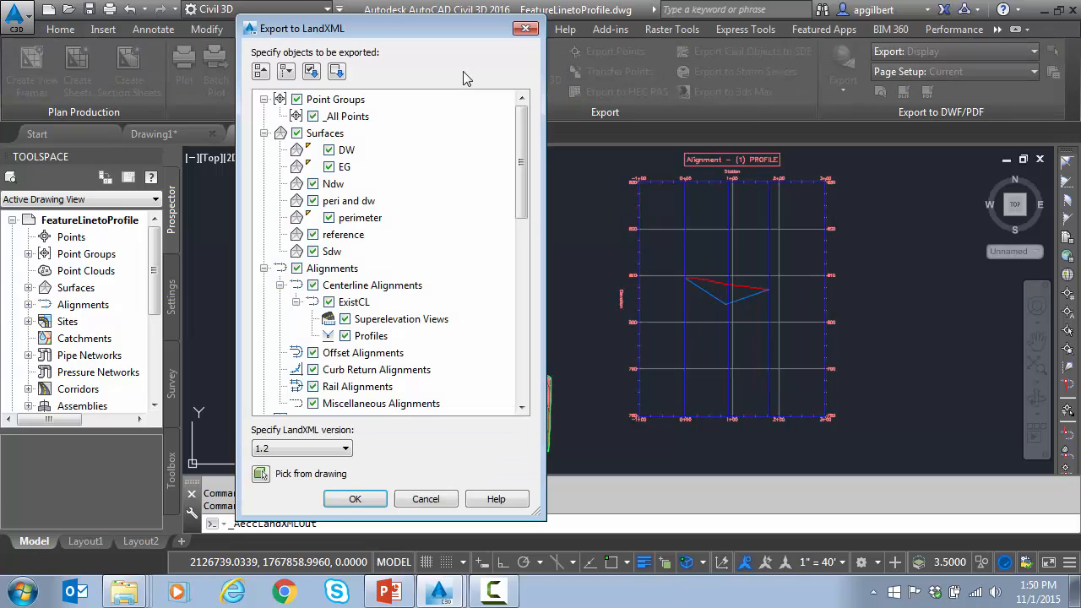
Clear the LandXML export list and pick only the profile from the drawing
left_click(338, 71)
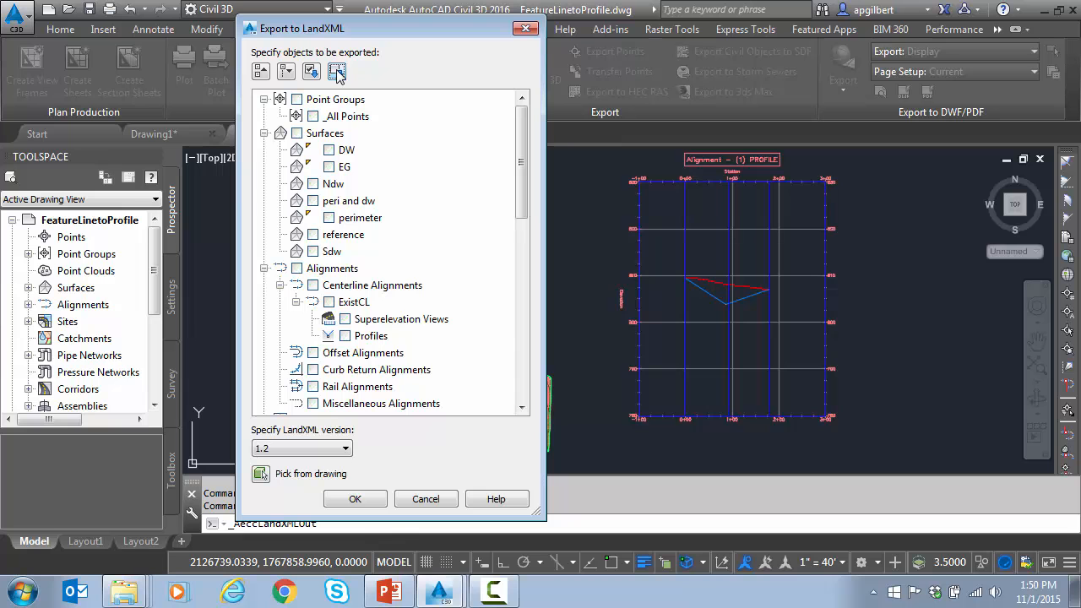
scroll("down", 3)
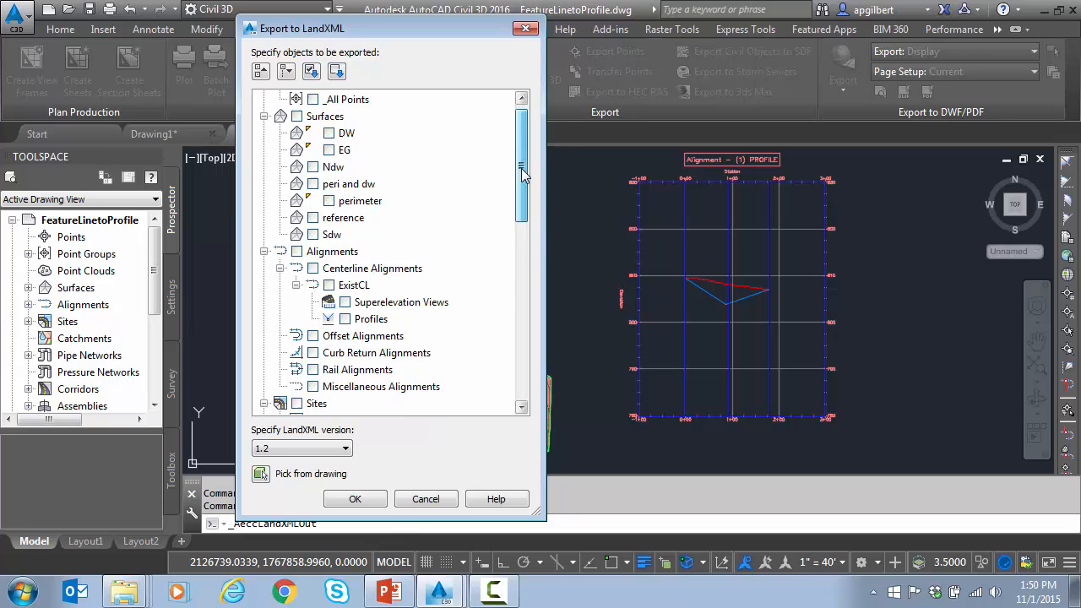
scroll("down", 3)
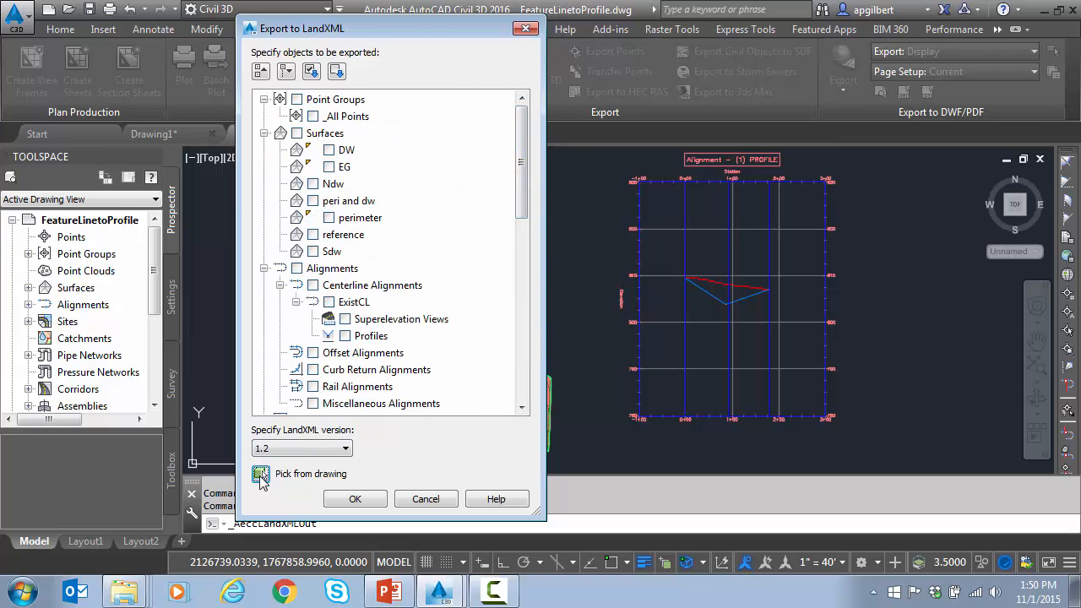
left_click(261, 473)
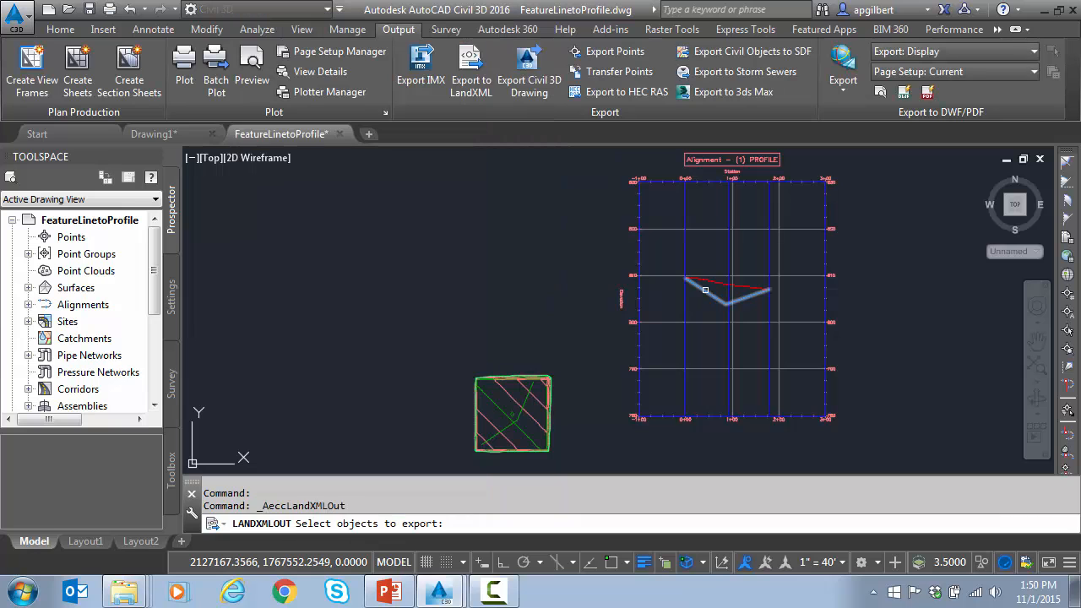
left_click(706, 291)
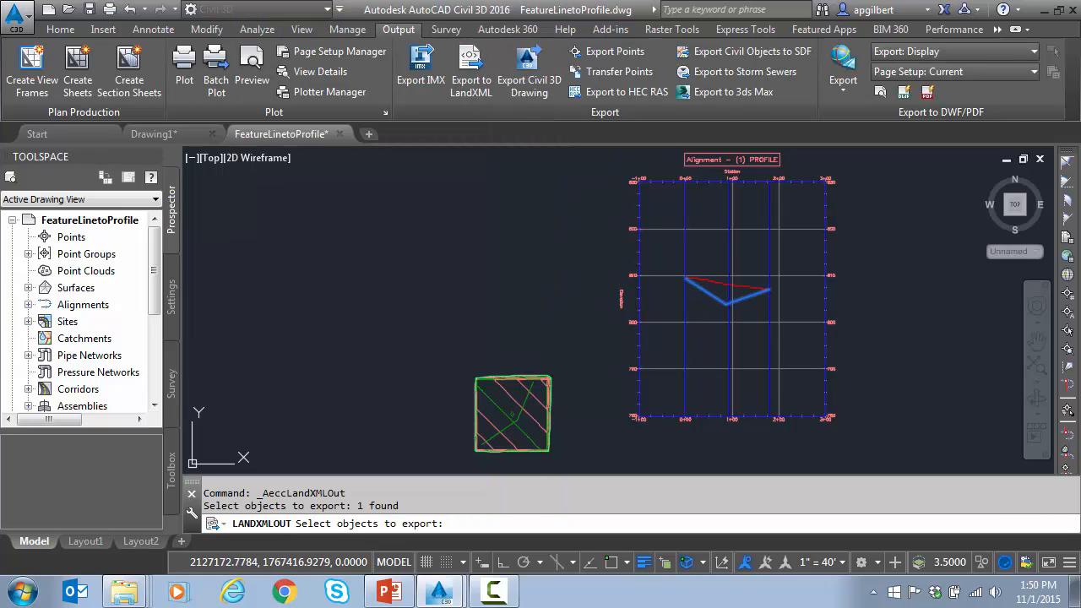
key("enter")
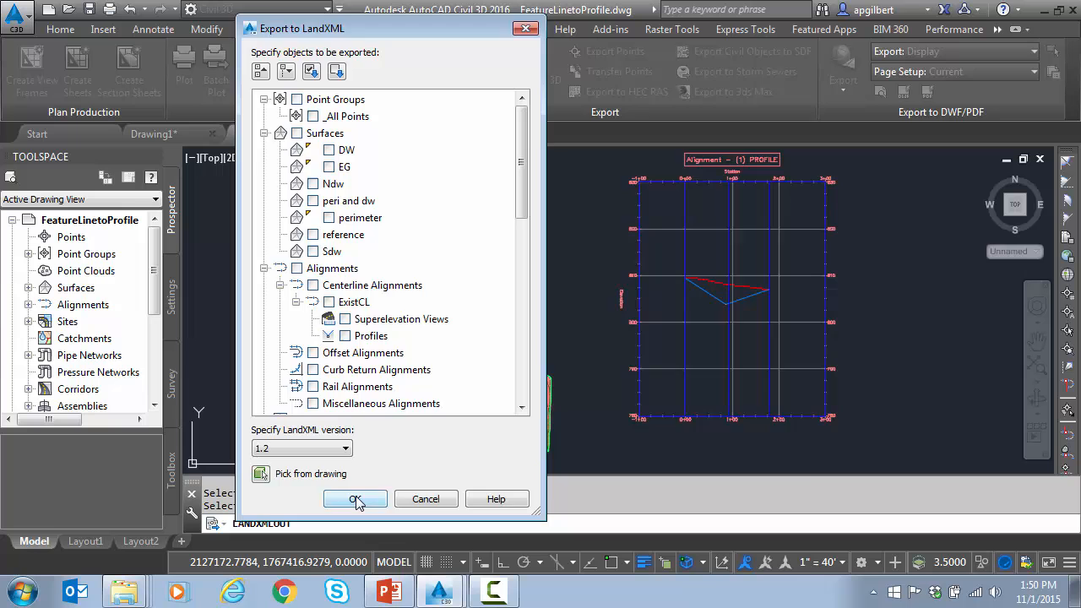
left_click(355, 498)
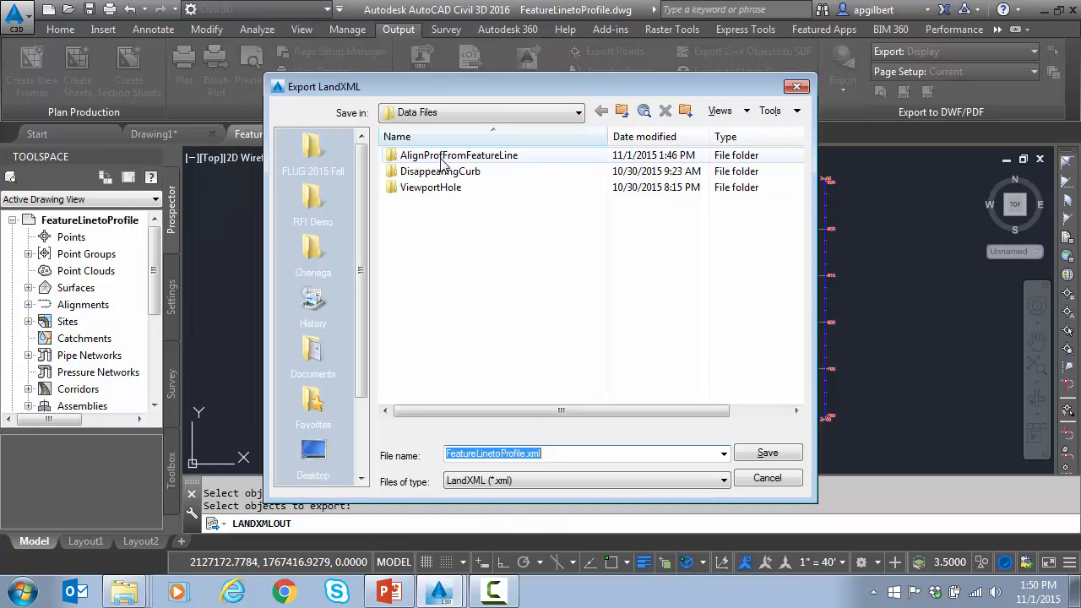
Save the export as FeatureLinetoProfile.xml in the AlignProfFromFeatureLine folder
double_click(459, 156)
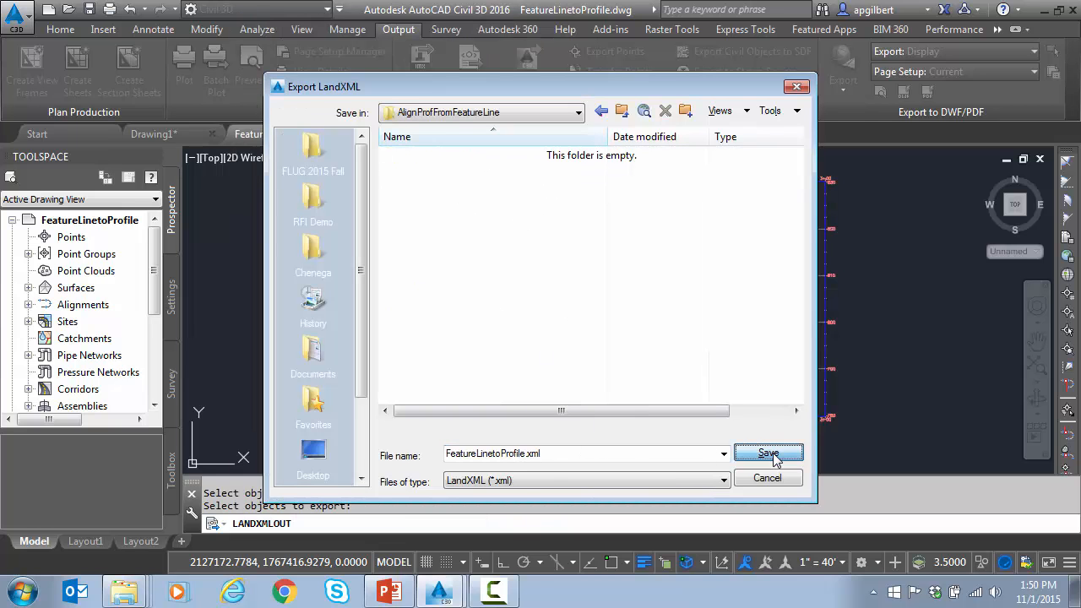
left_click(767, 453)
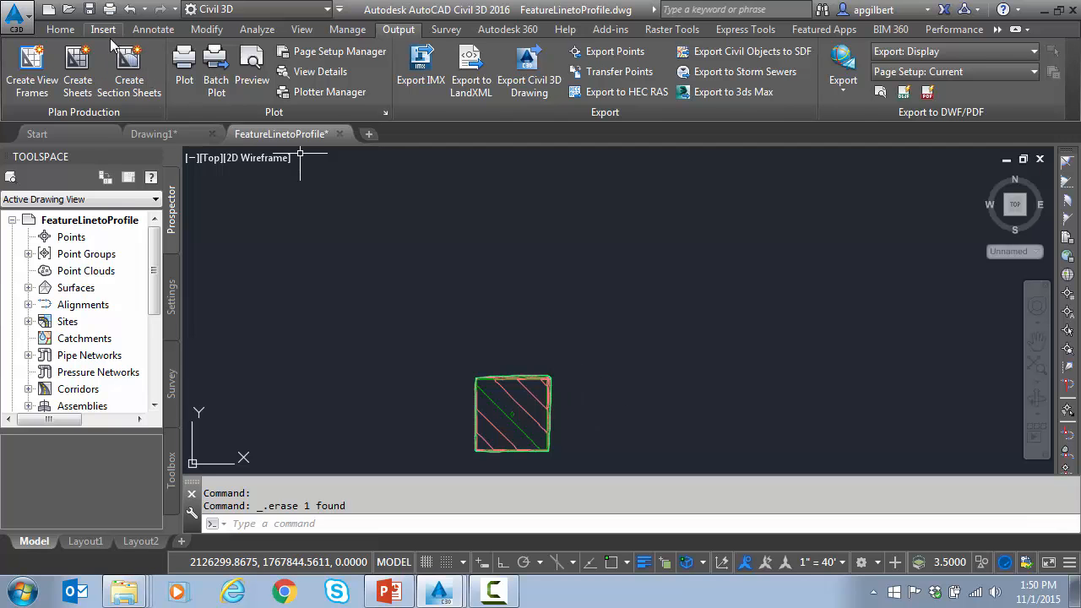
Import FeatureLinetoProfile.xml from AlignProfFromFeatureLine with its alignment contents
left_click(103, 29)
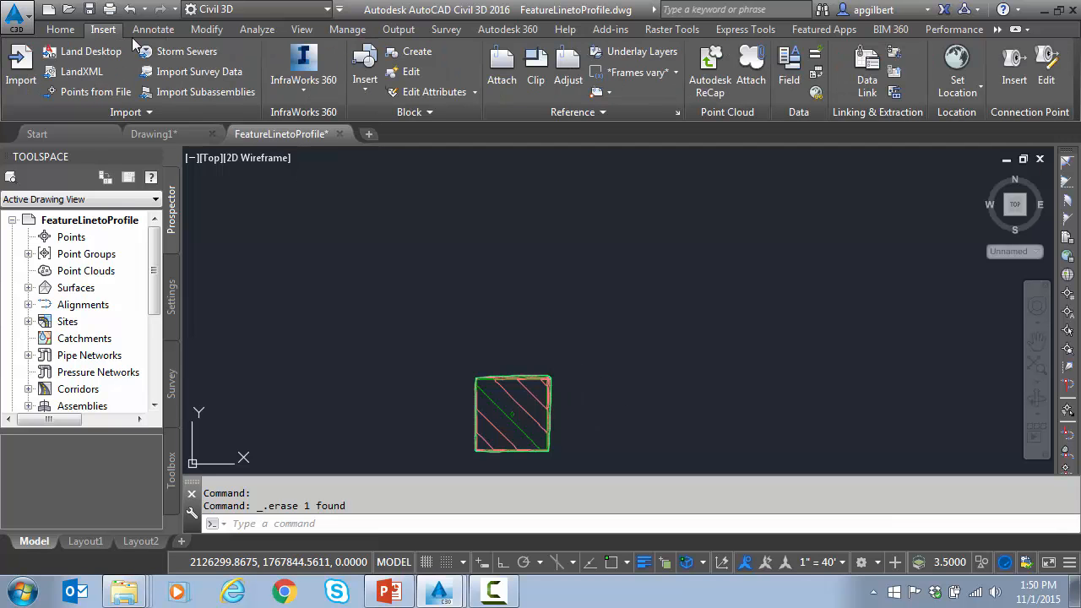
left_click(81, 71)
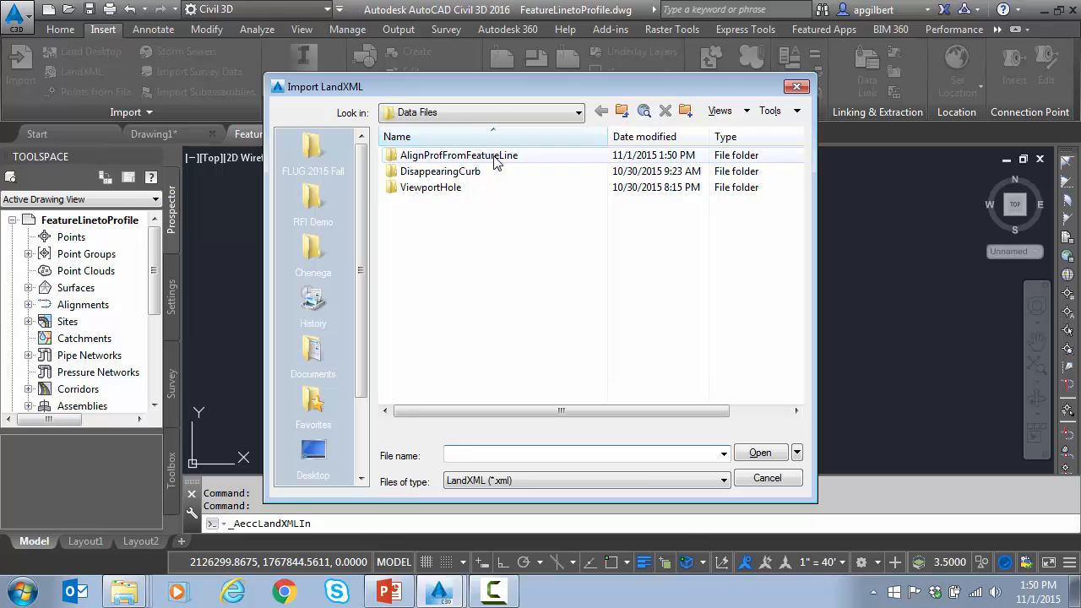
double_click(459, 156)
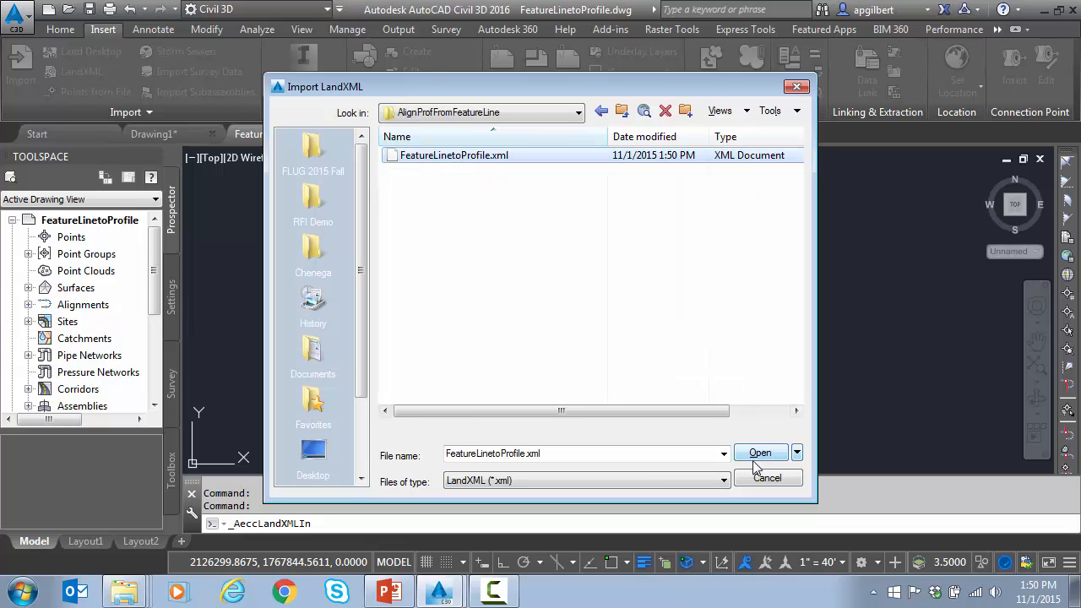
left_click(760, 453)
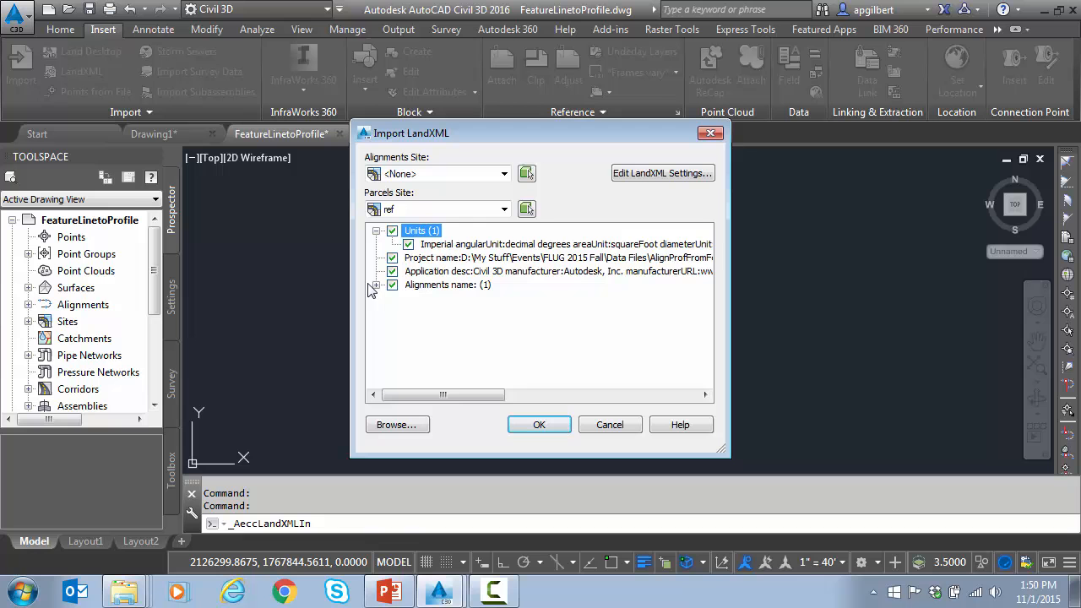
left_click(375, 284)
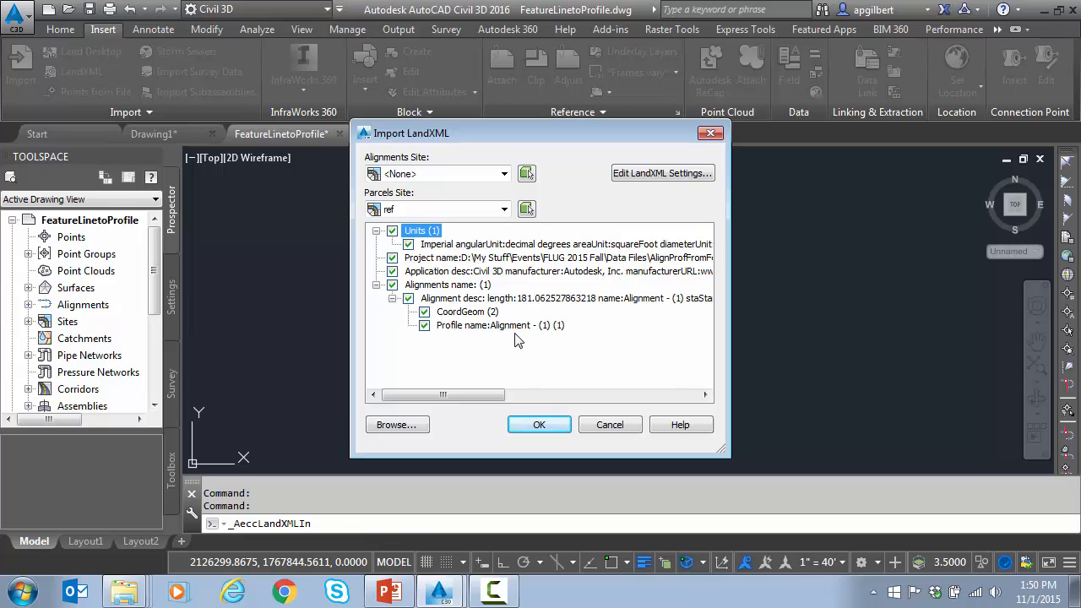
left_click(539, 424)
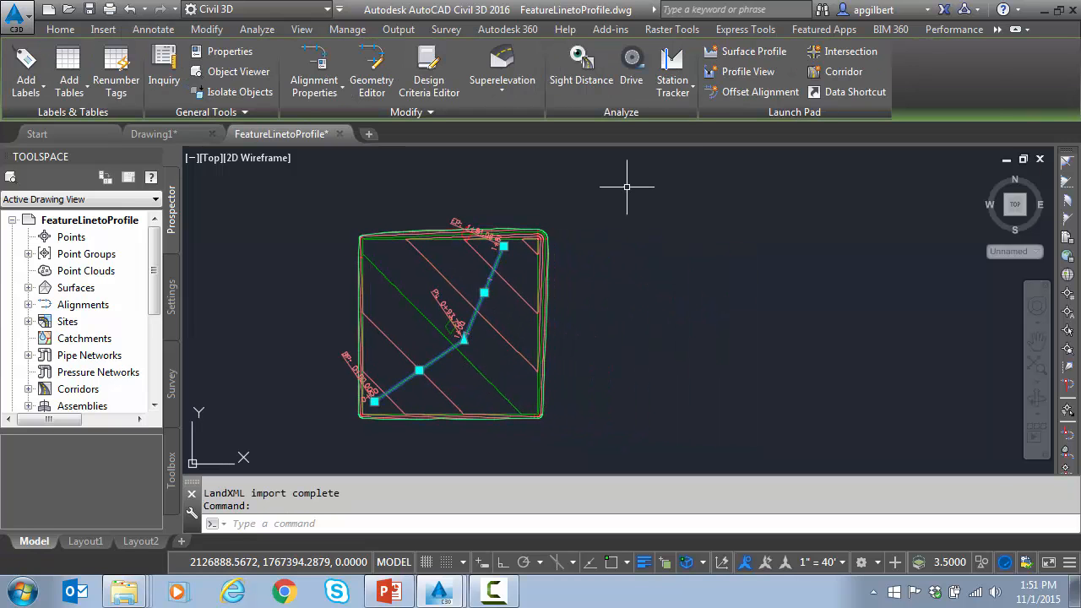
Step through the Profile View wizard, selecting the imported profile, and create the view
left_click(747, 71)
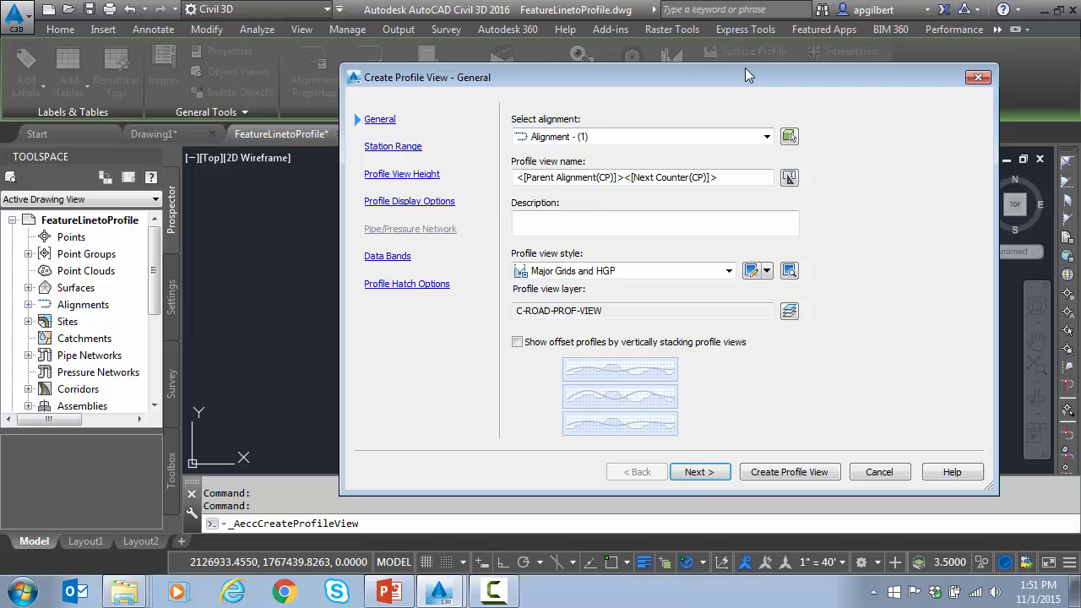
left_click(699, 471)
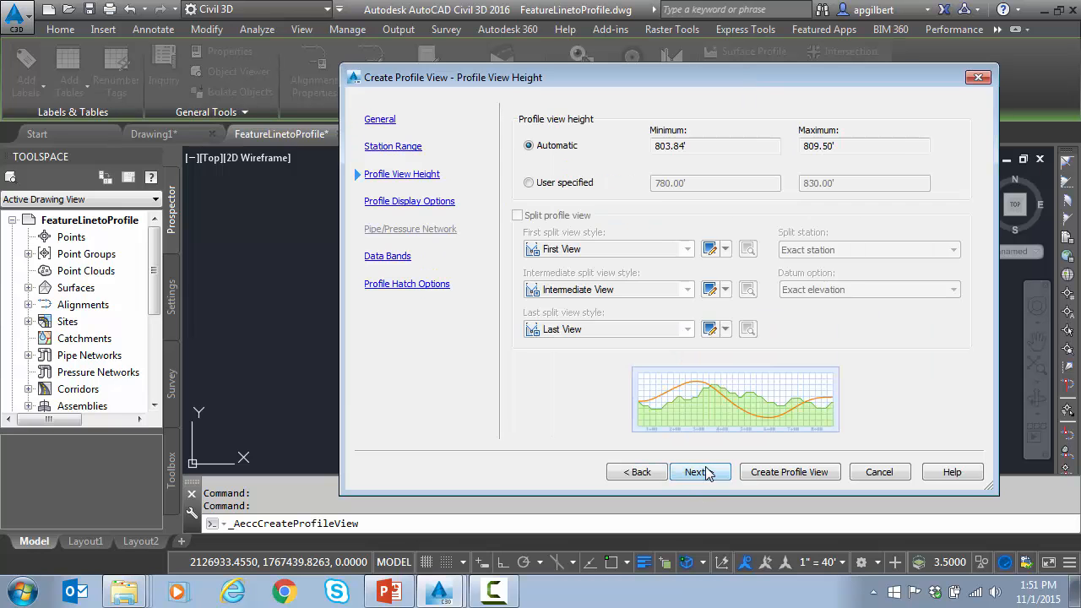
left_click(694, 471)
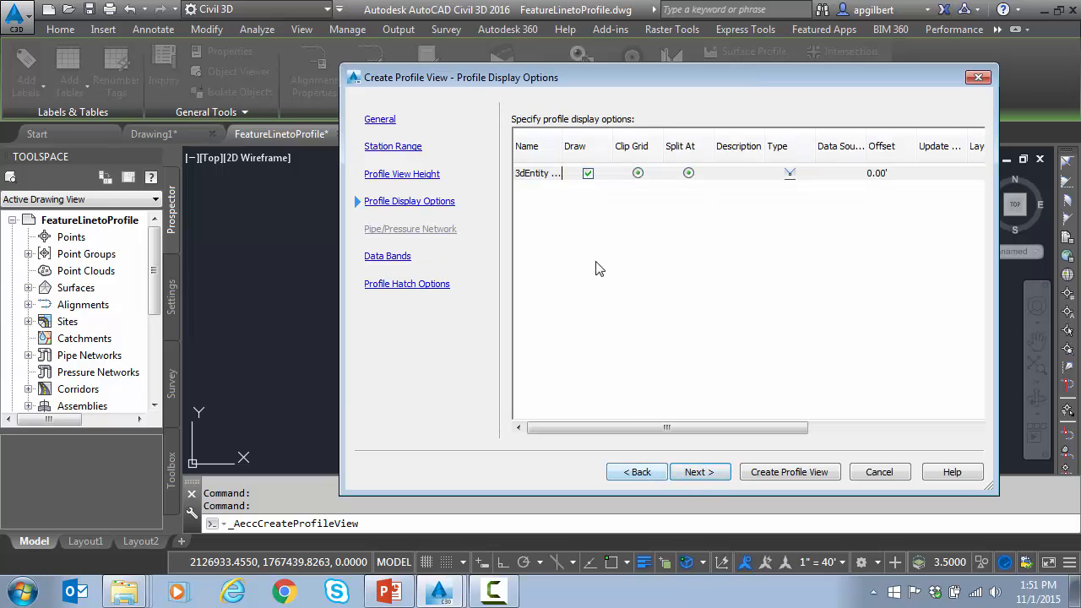
left_click(549, 172)
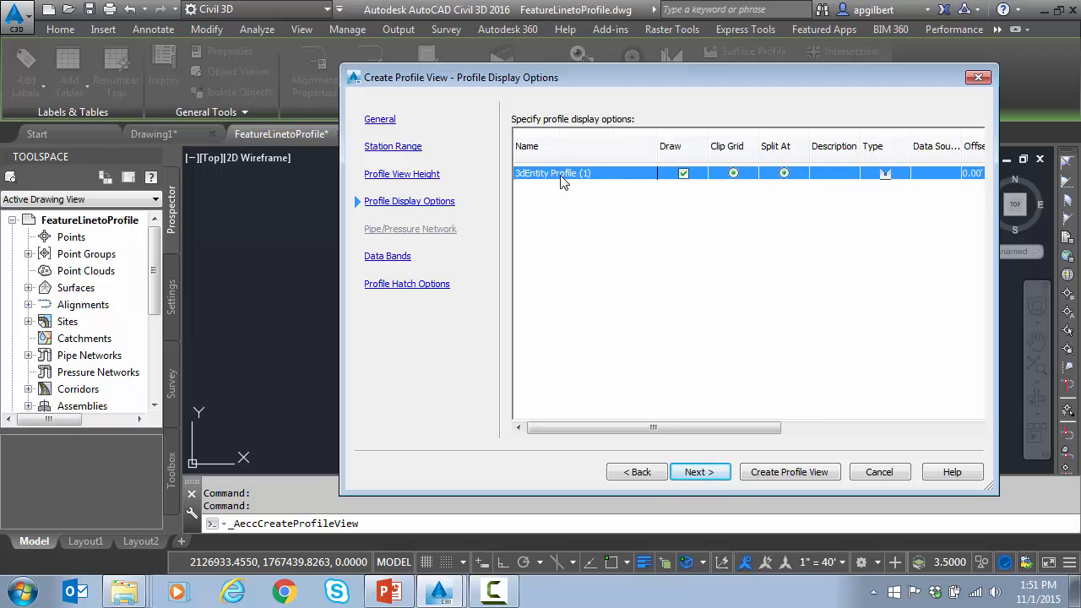
mouse_move(580, 182)
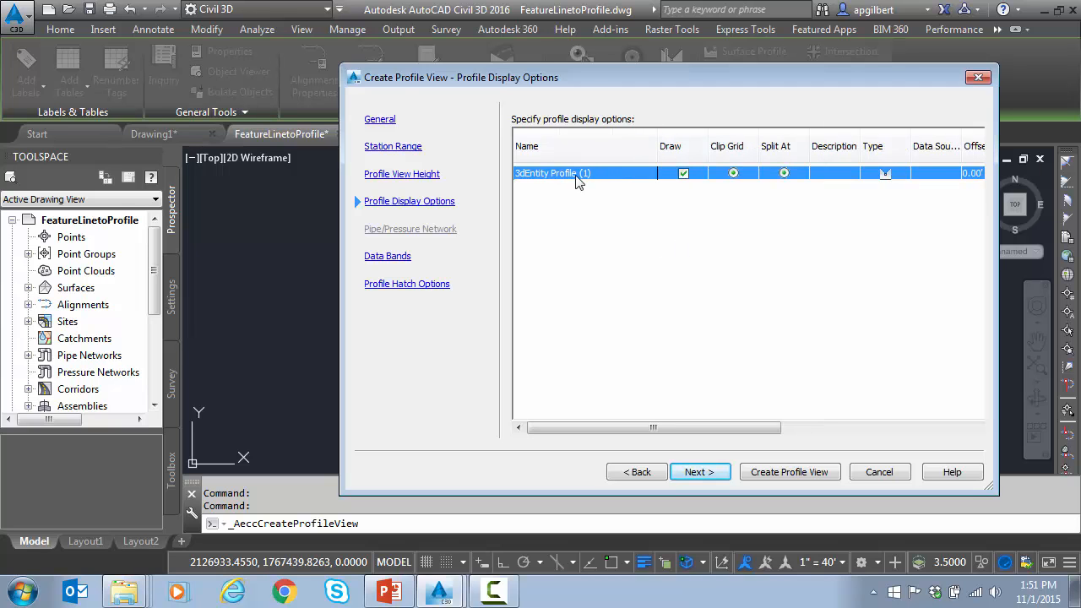
mouse_move(622, 244)
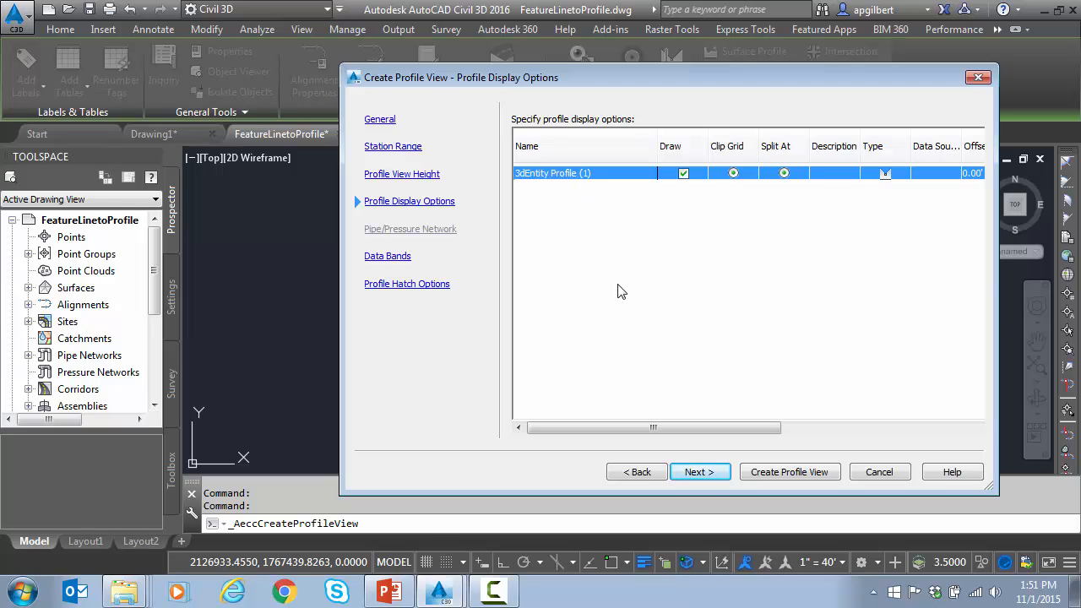
left_click(699, 472)
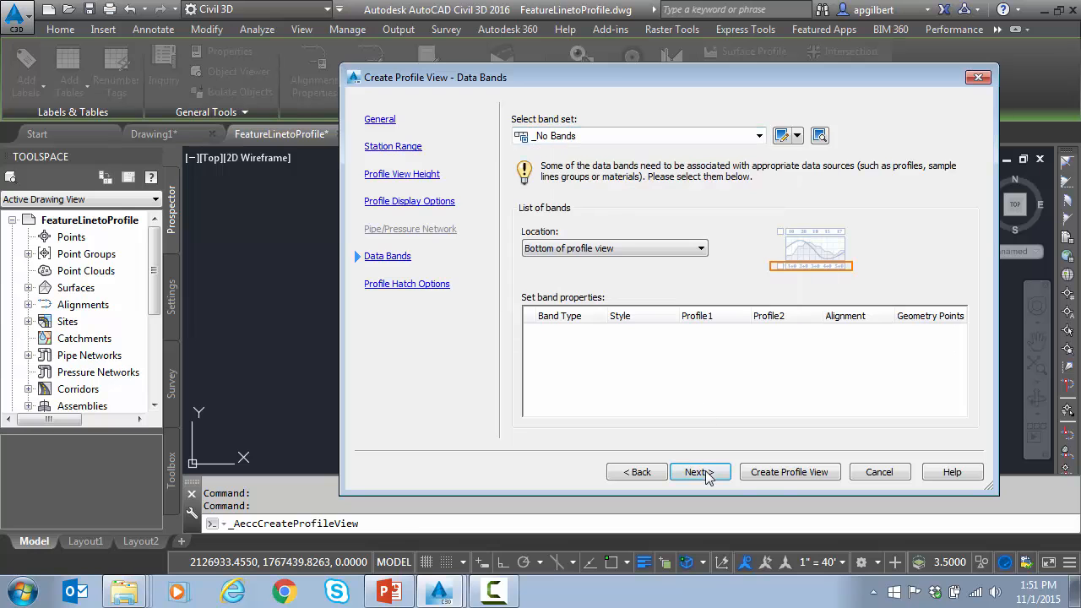
left_click(789, 471)
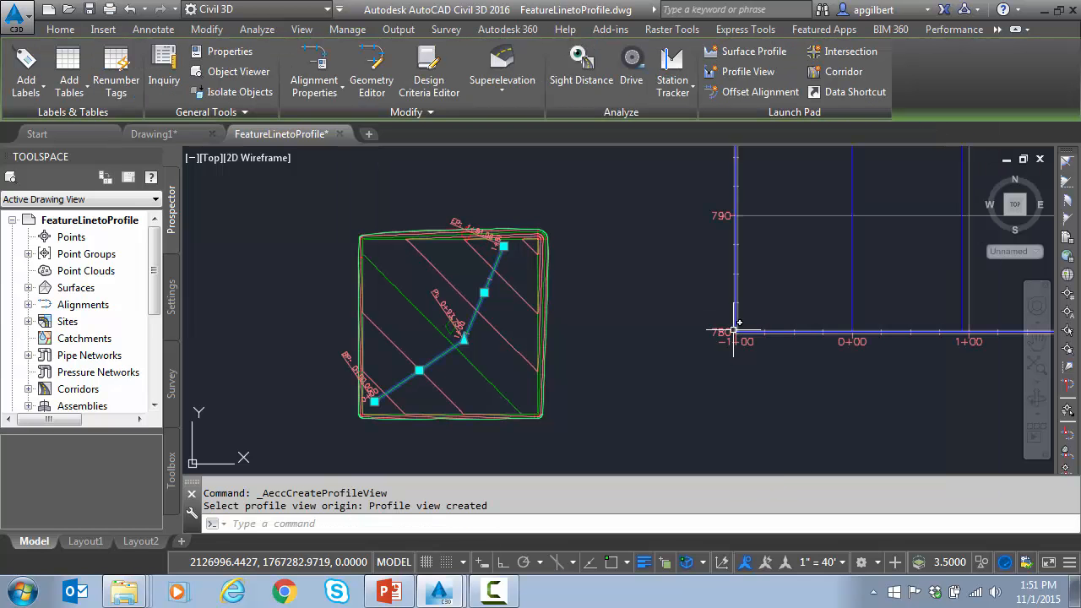
left_click(102, 29)
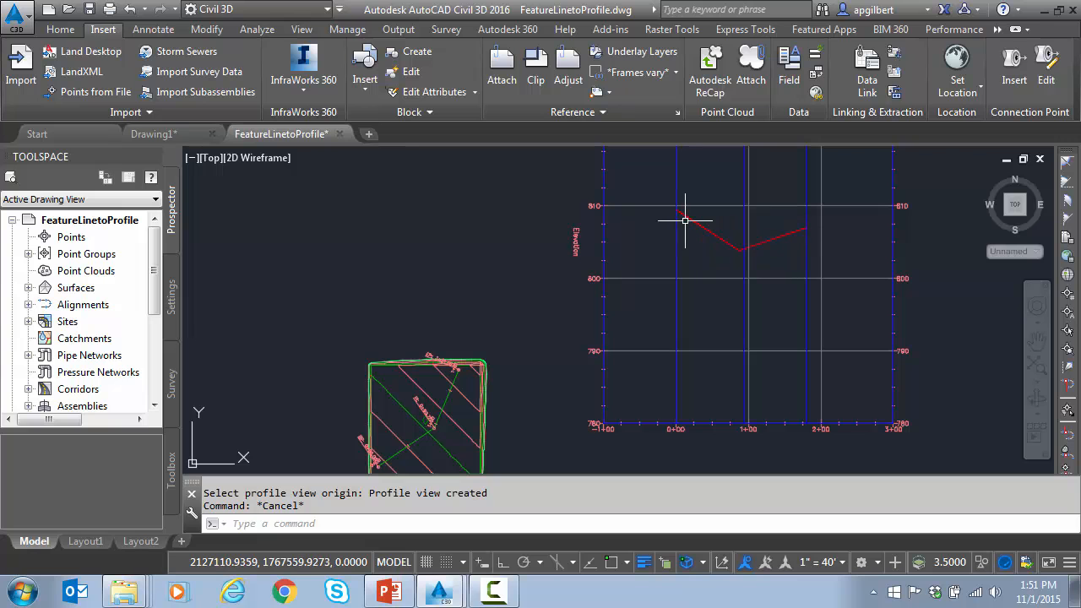
mouse_move(684, 223)
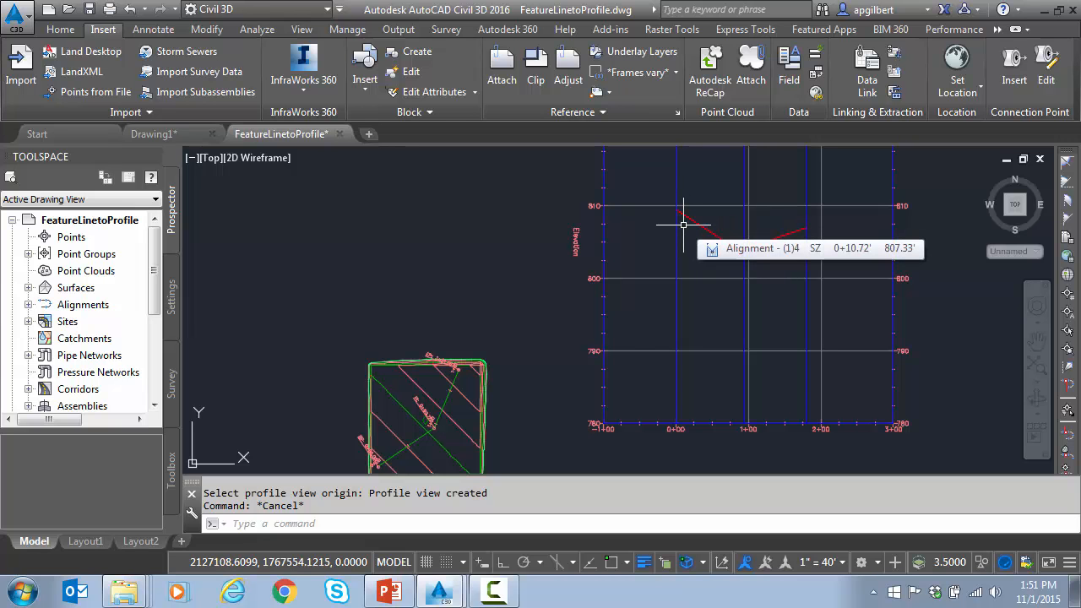